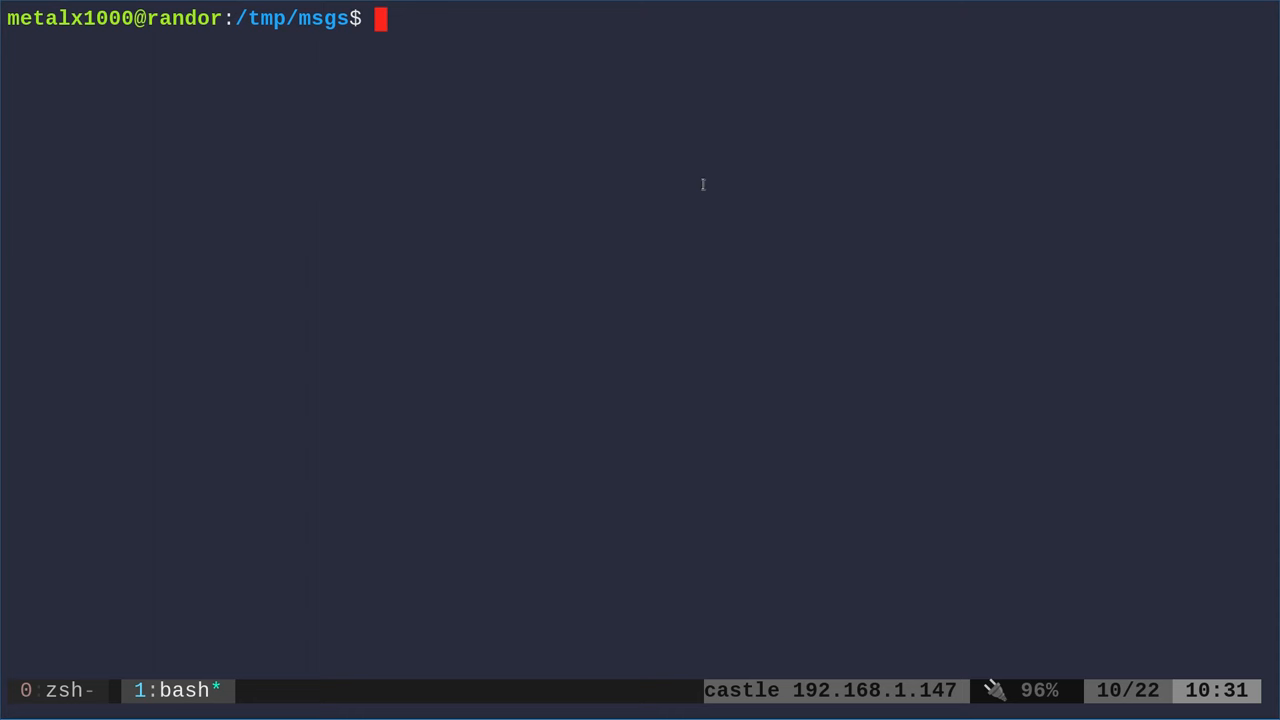
Search aptitude for steg packages and mark the steghide and stegsnow names
text(sudo aptitude search steg)
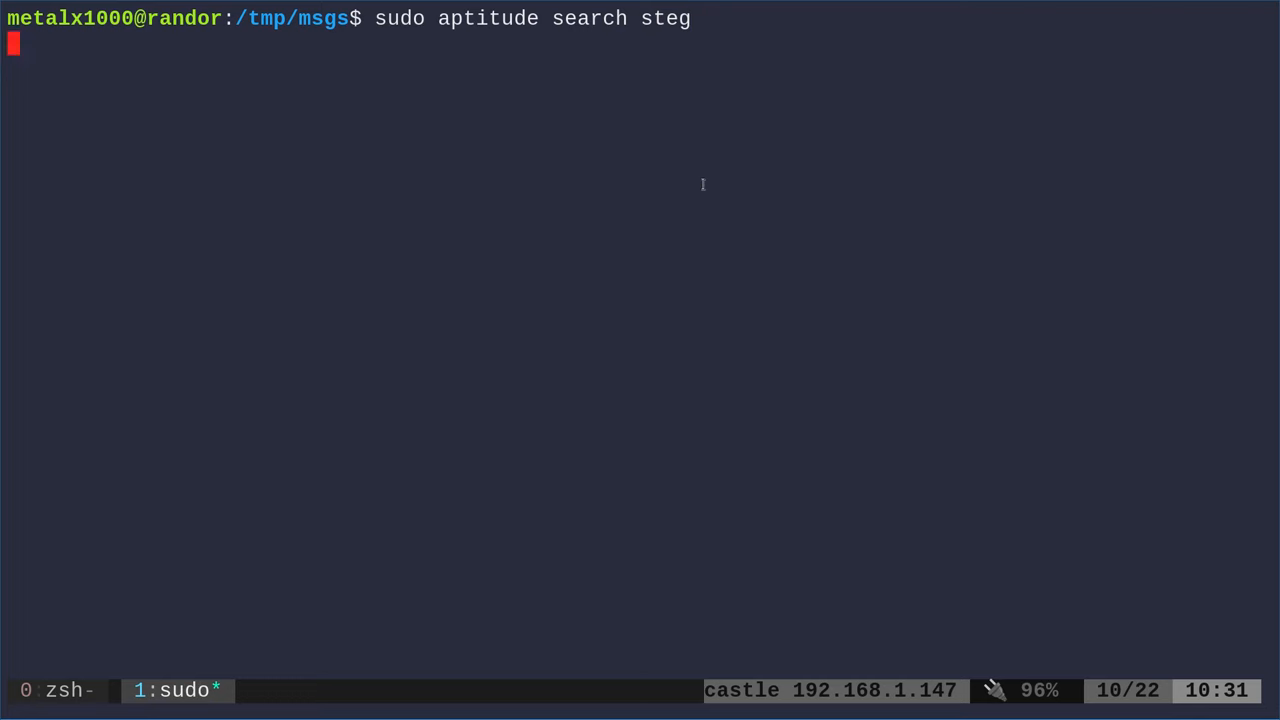
key(Return)
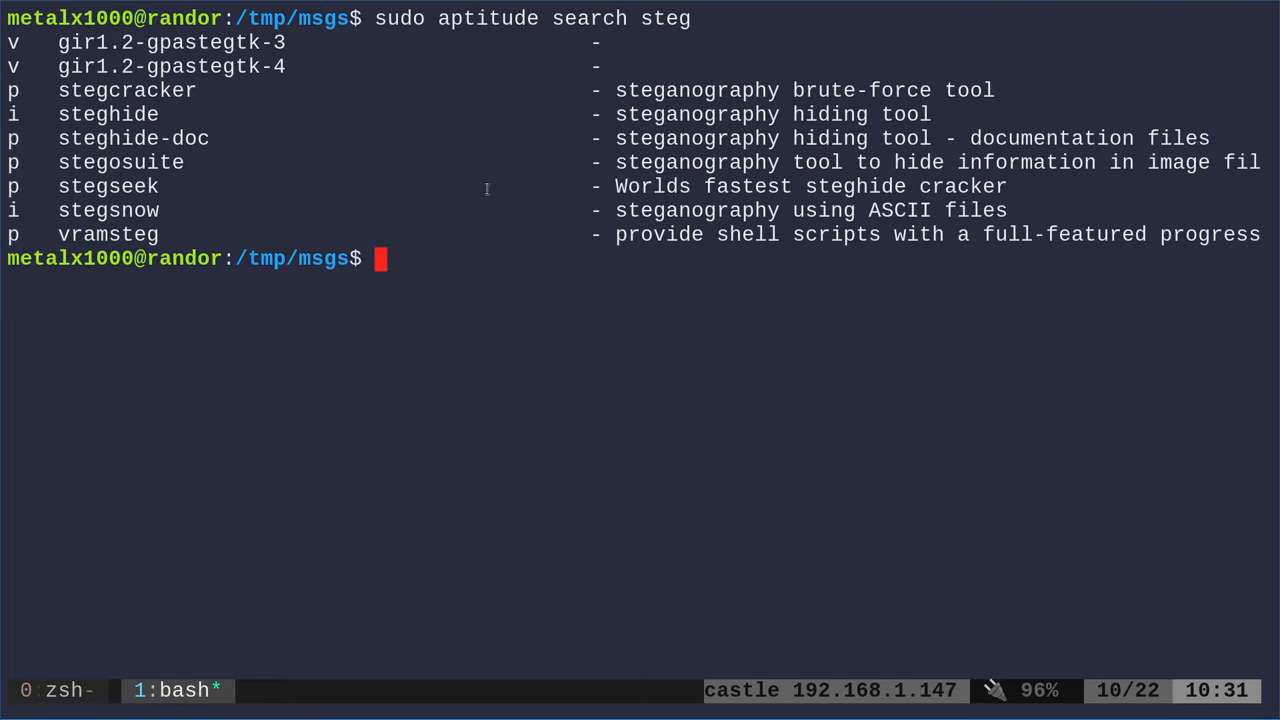
double_click(107, 114)
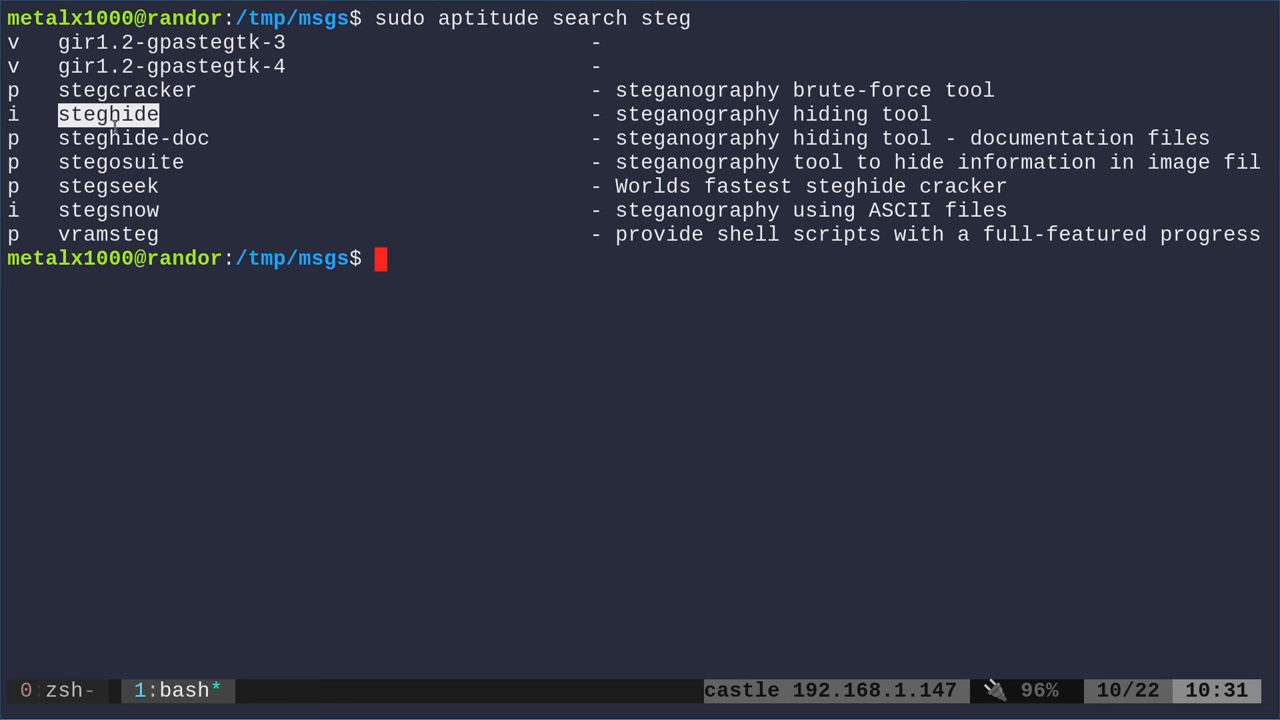
mouse_move(299, 198)
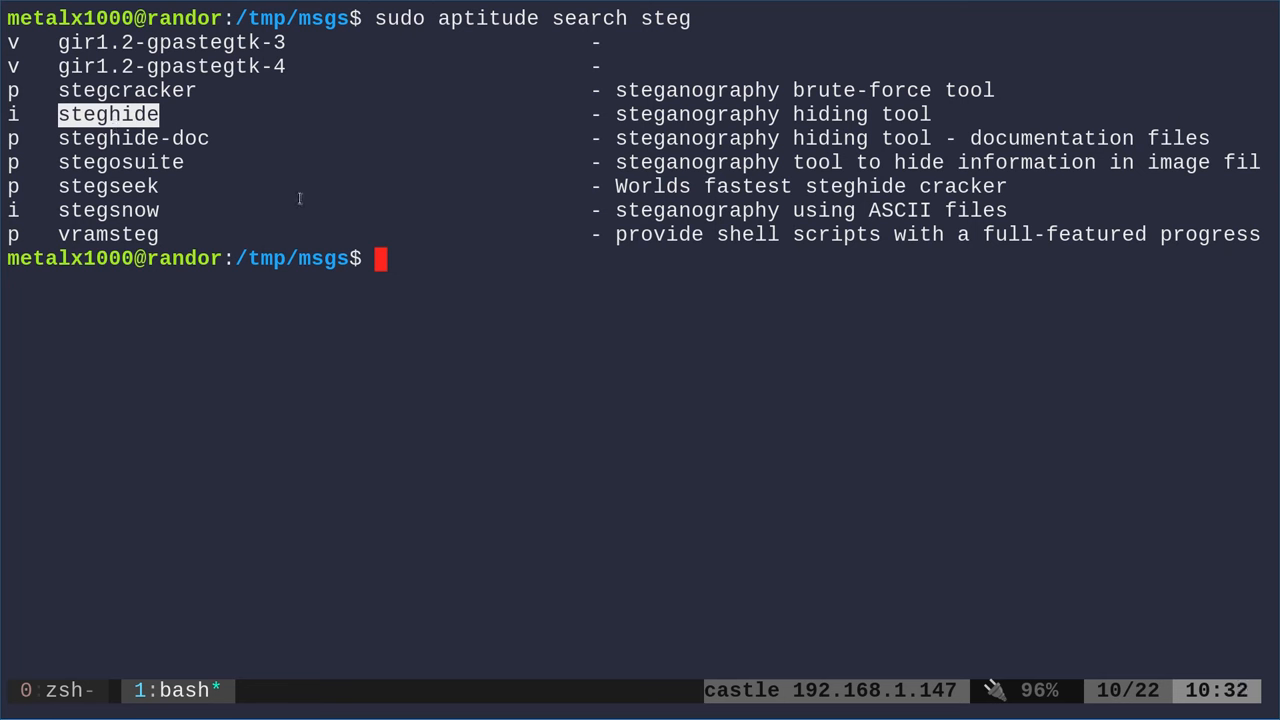
mouse_move(210, 153)
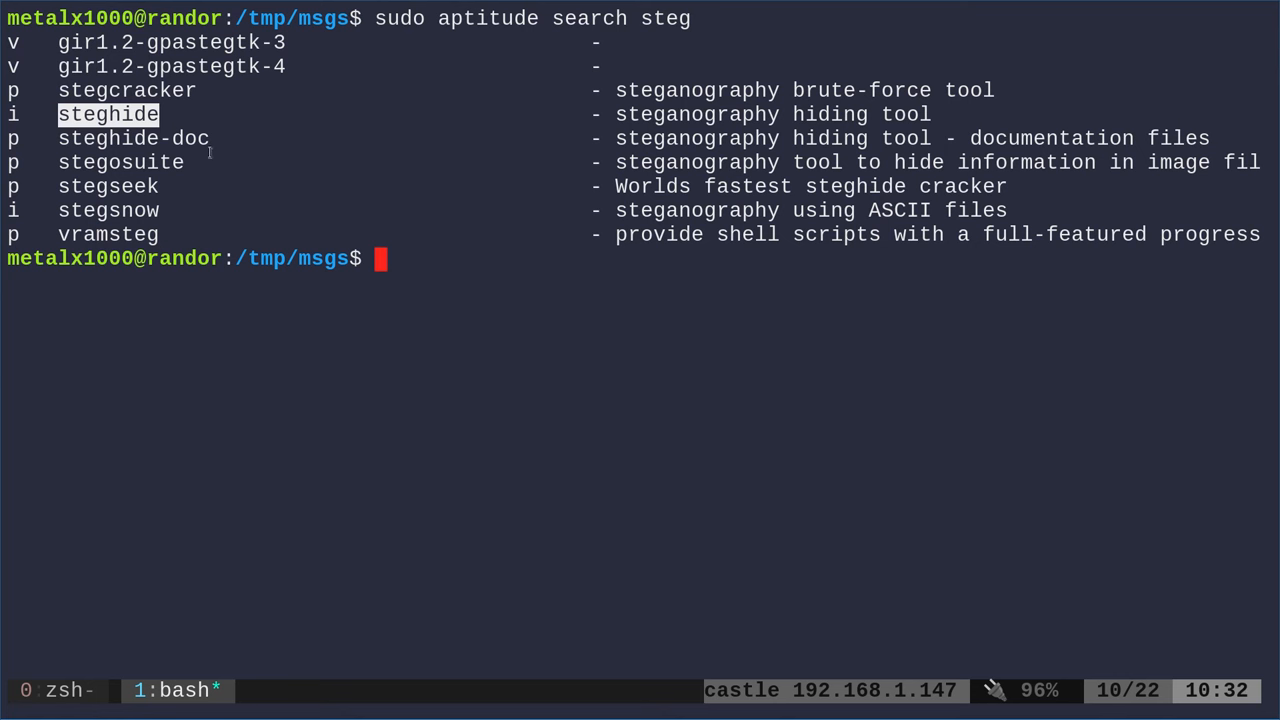
mouse_move(145, 125)
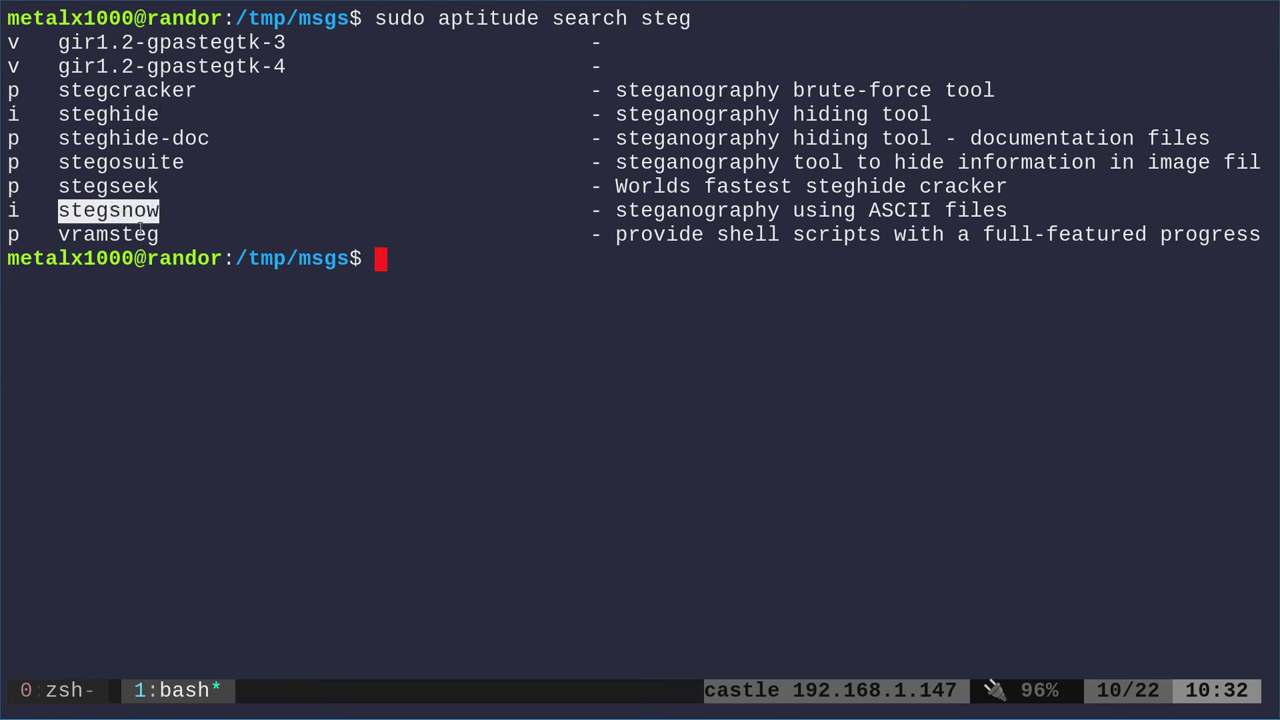
double_click(800, 210)
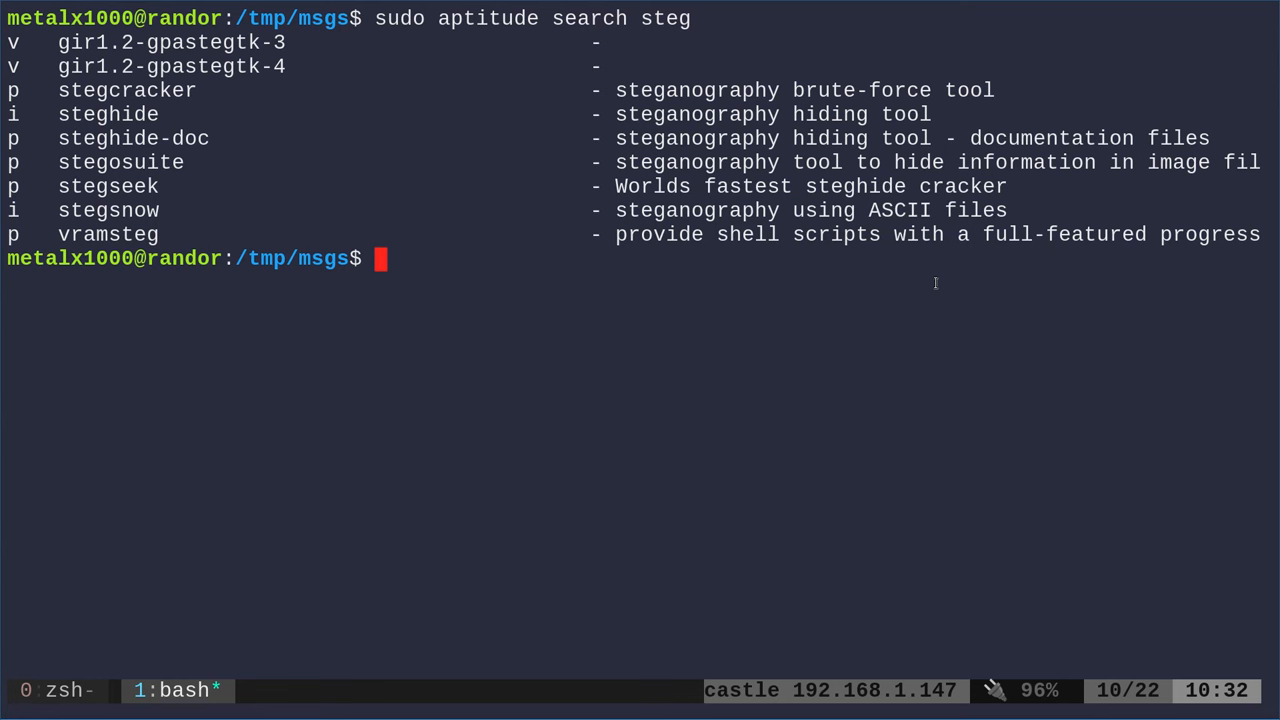
mouse_move(546, 366)
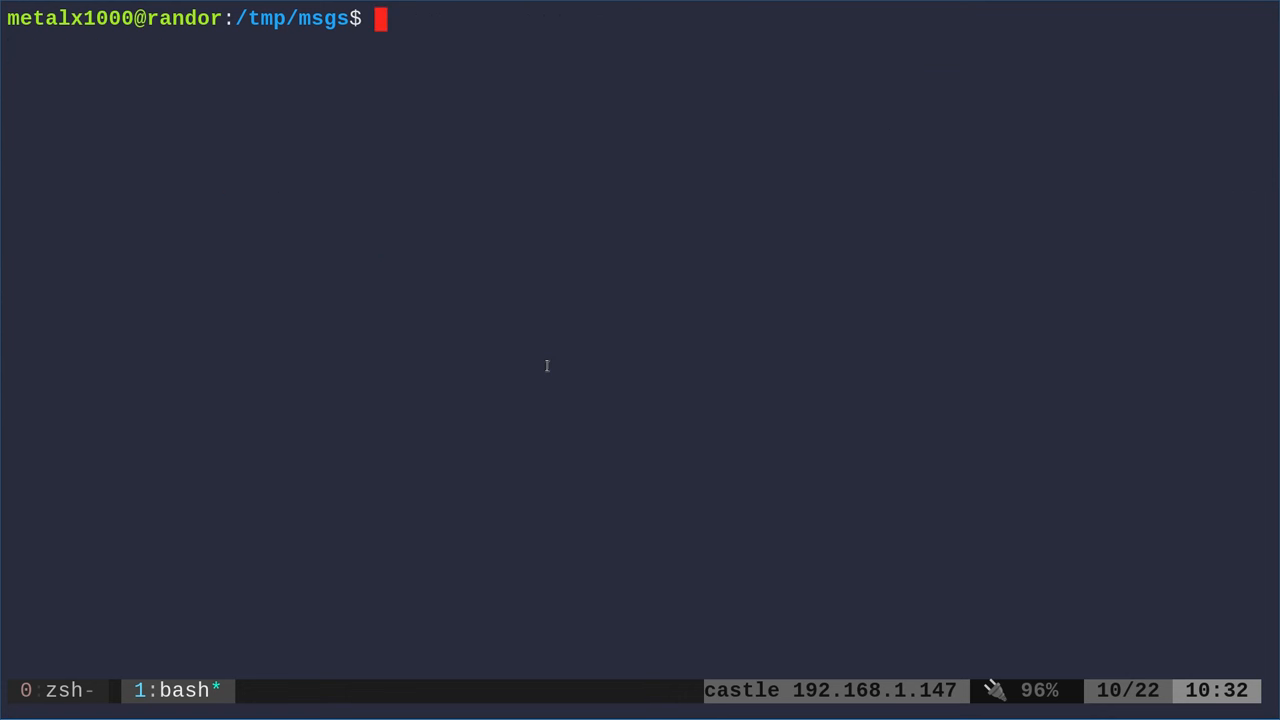
Read the stegsnow man page down to the ICE encryption paragraph, then quit
text(man)
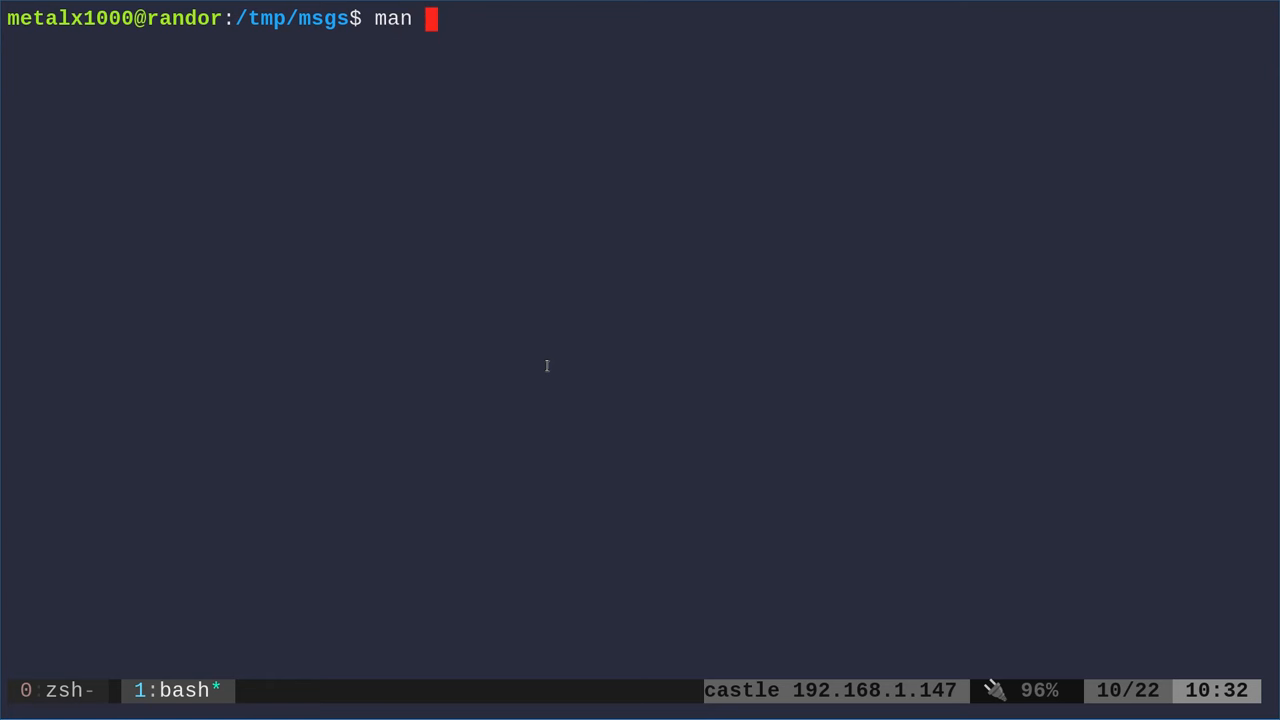
text(stegsnow)
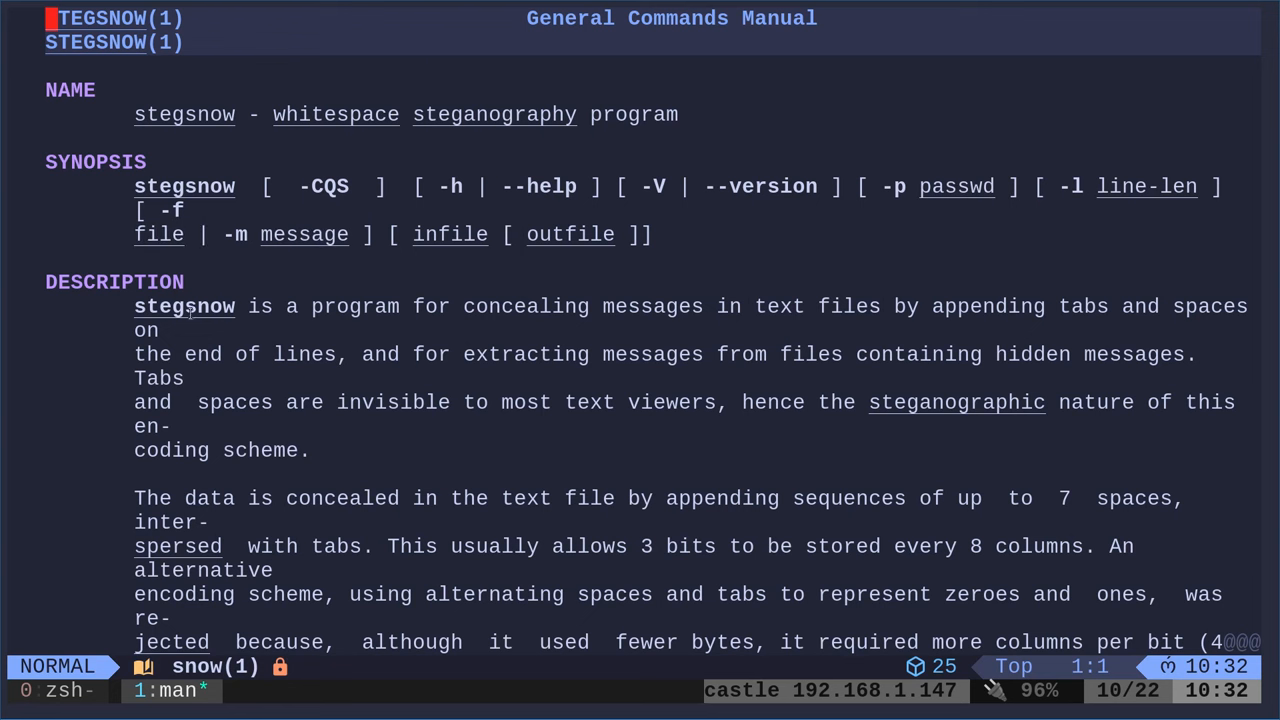
double_click(184, 306)
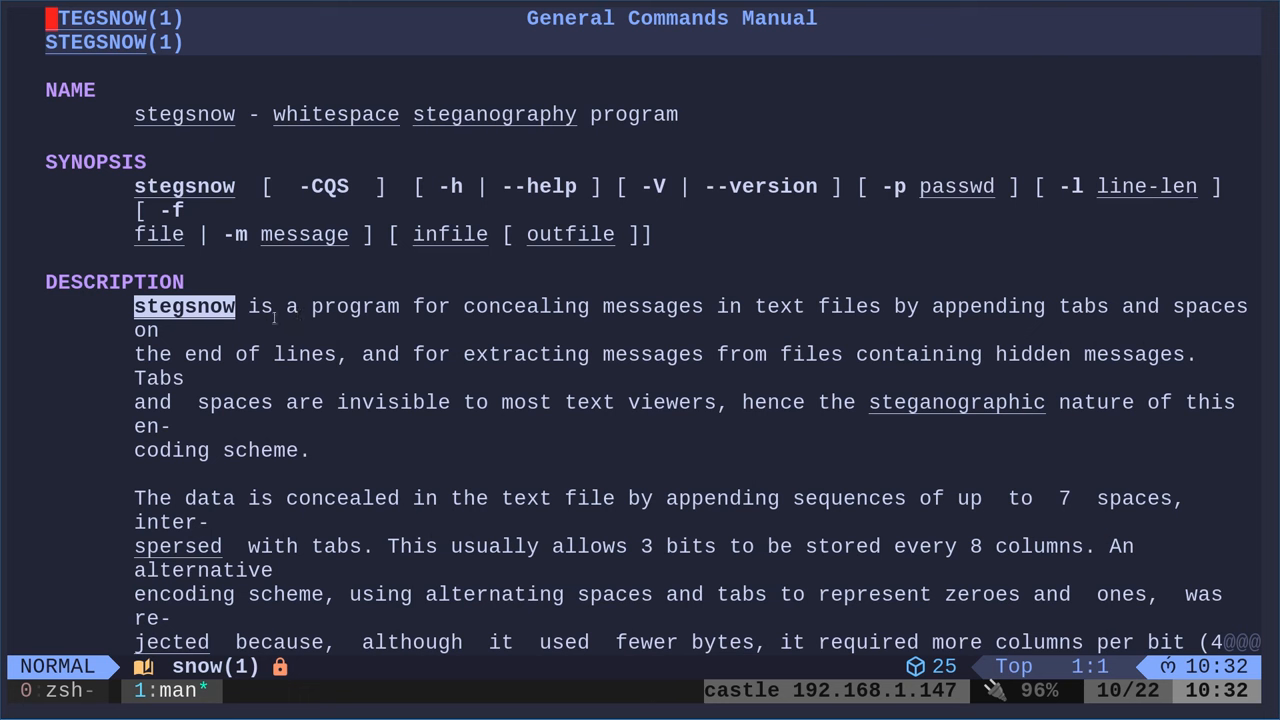
mouse_move(463, 382)
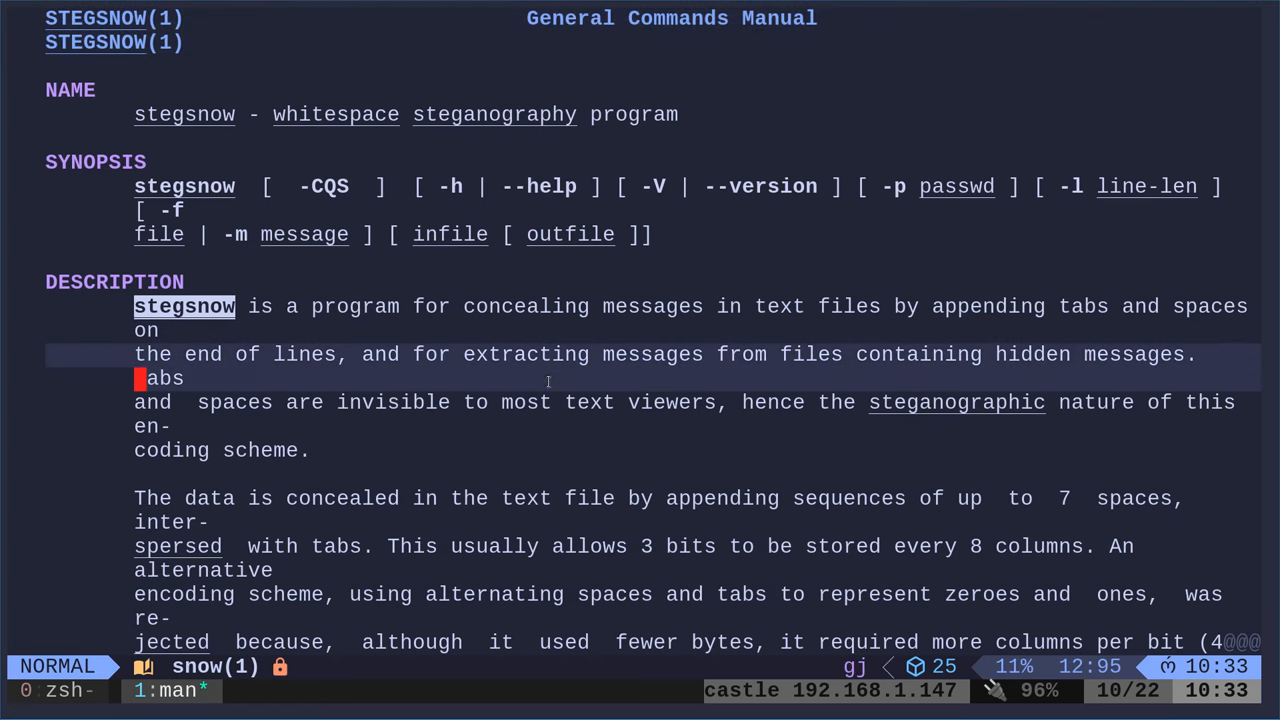
scroll(down, 3)
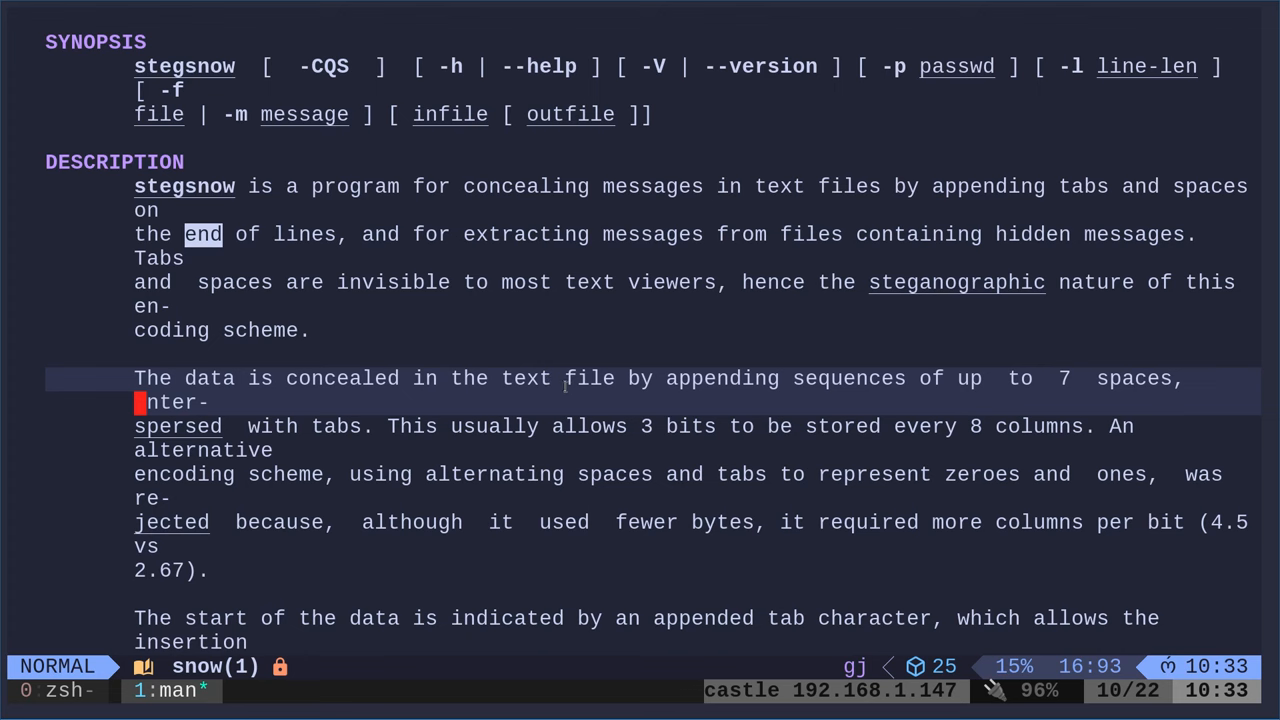
scroll(down, 3)
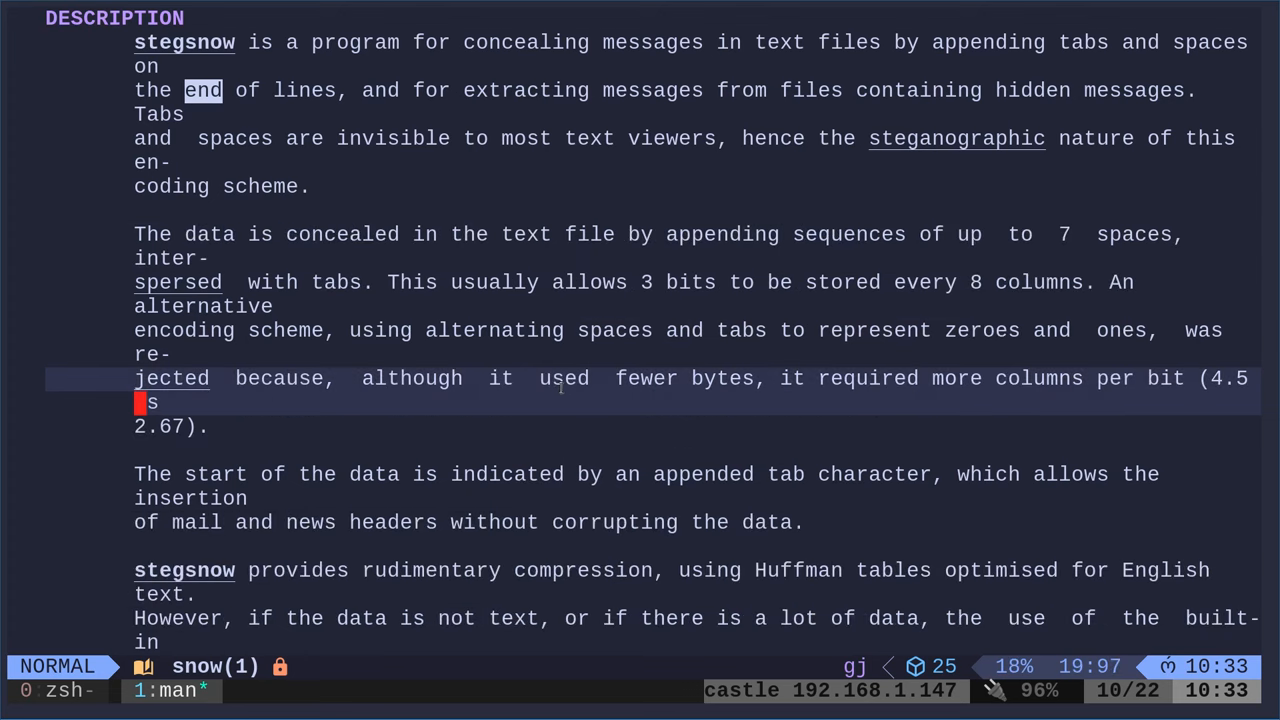
scroll(down, 3)
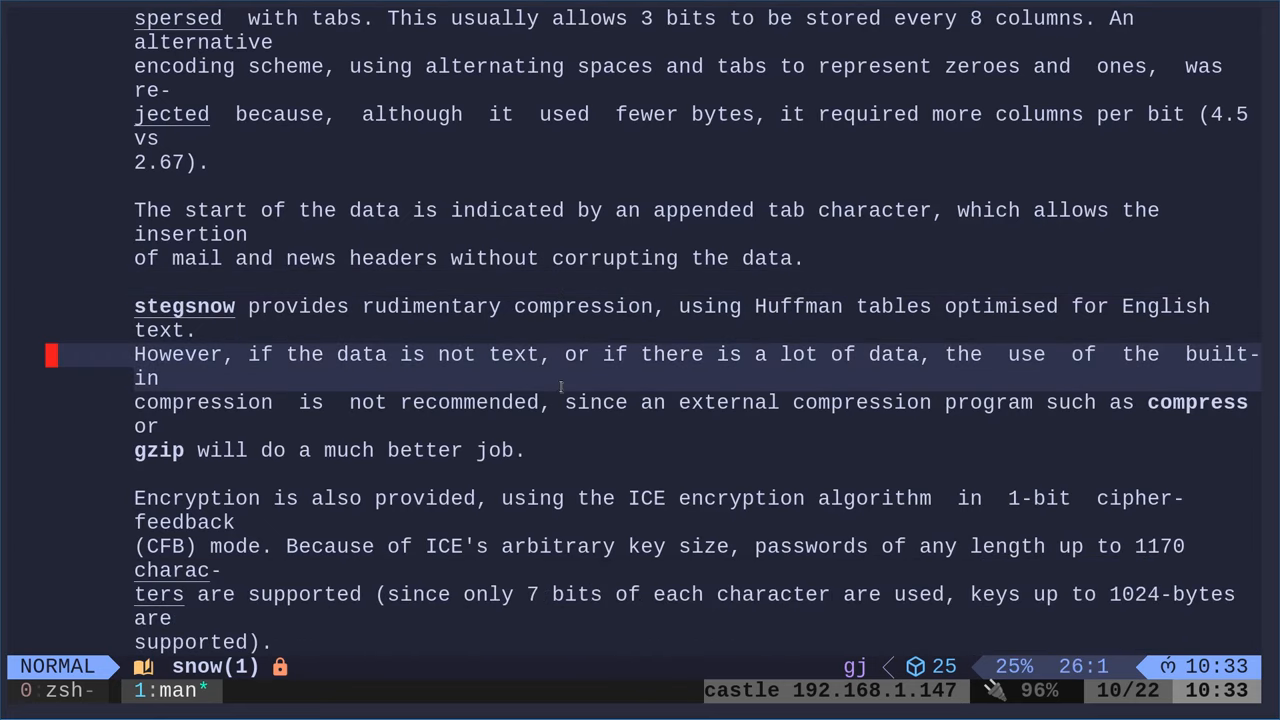
mouse_move(281, 498)
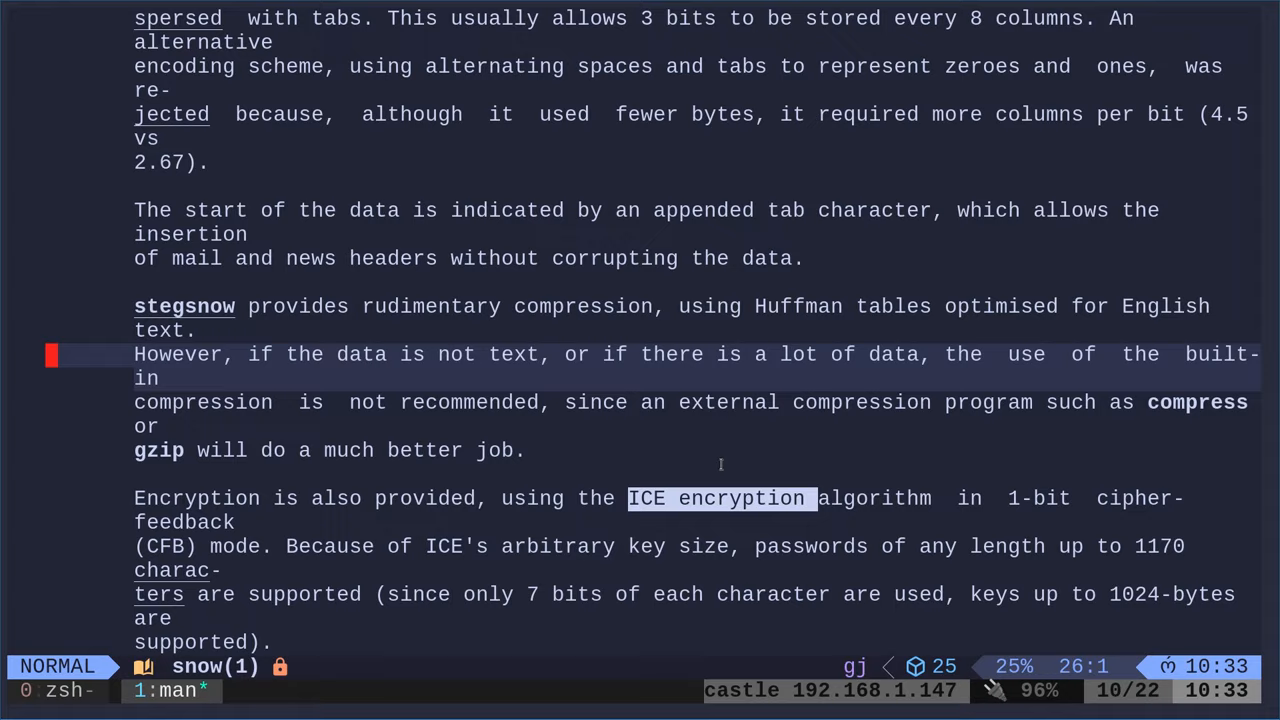
key(q)
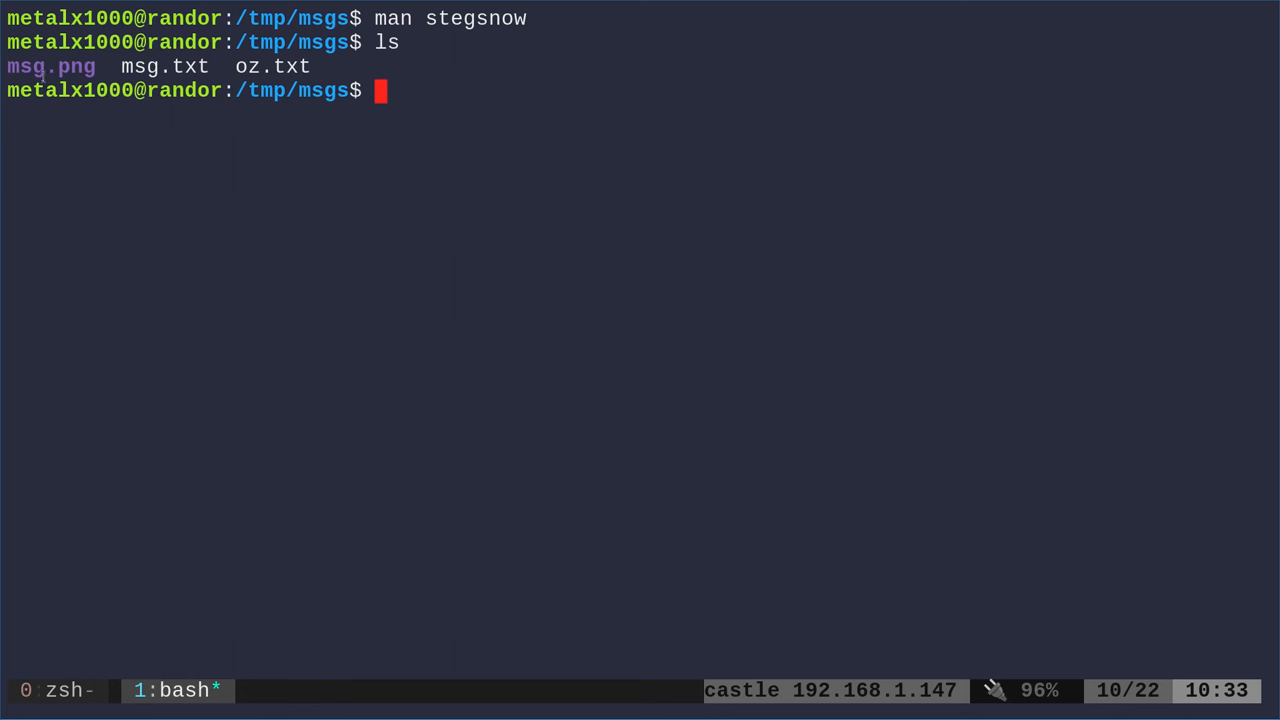
Print msg.txt's five harmless lines and select 'stegsnow' in the earlier man command
text(cat msg.txt)
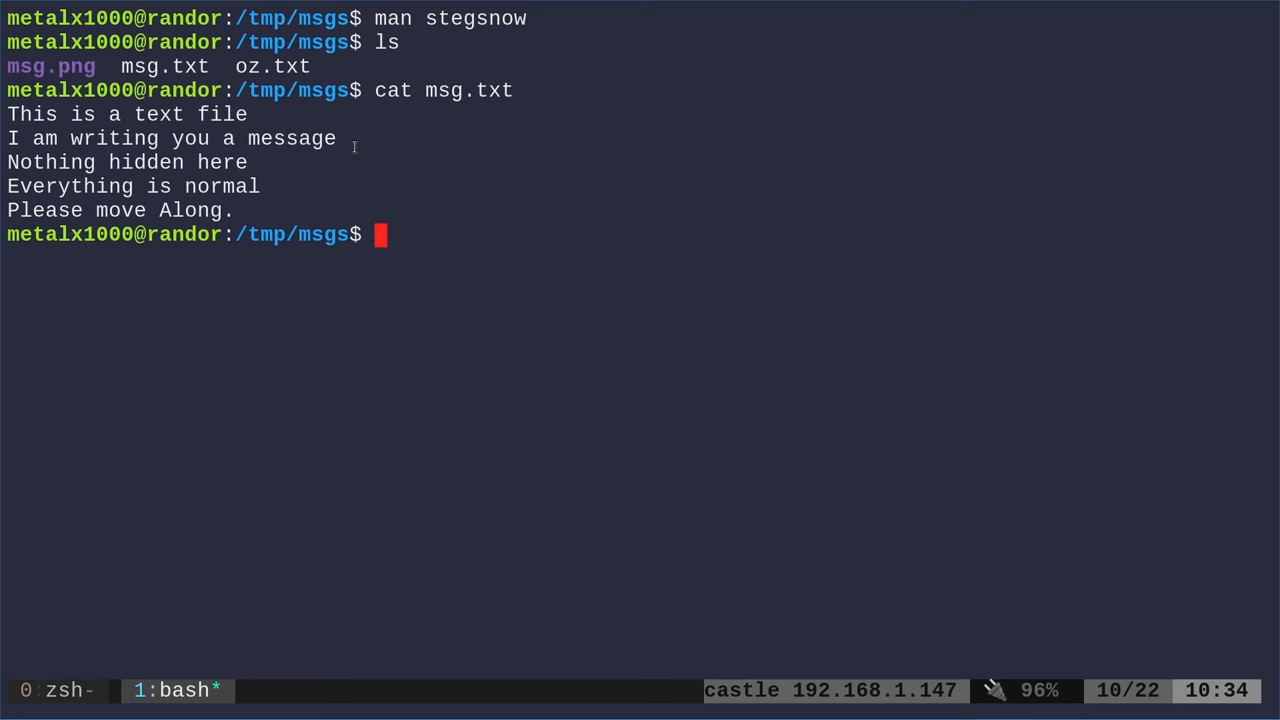
mouse_move(327, 195)
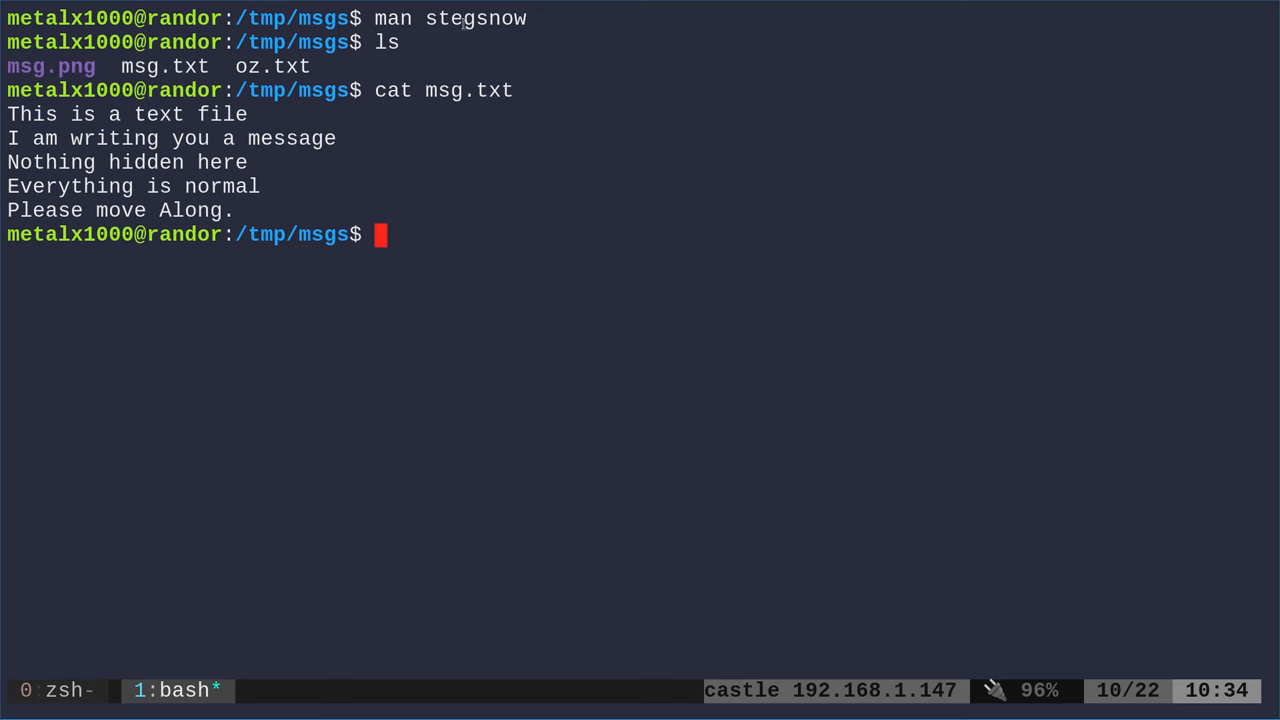
double_click(475, 18)
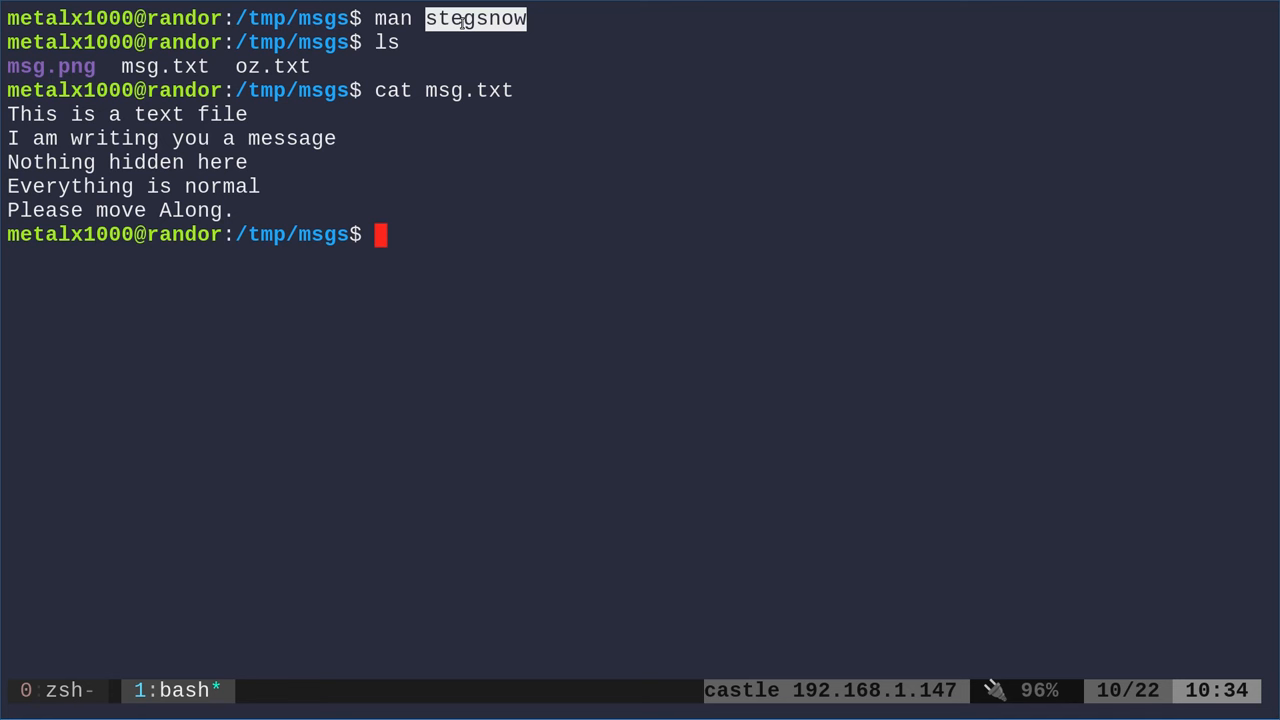
drag(7, 114, 235, 210)
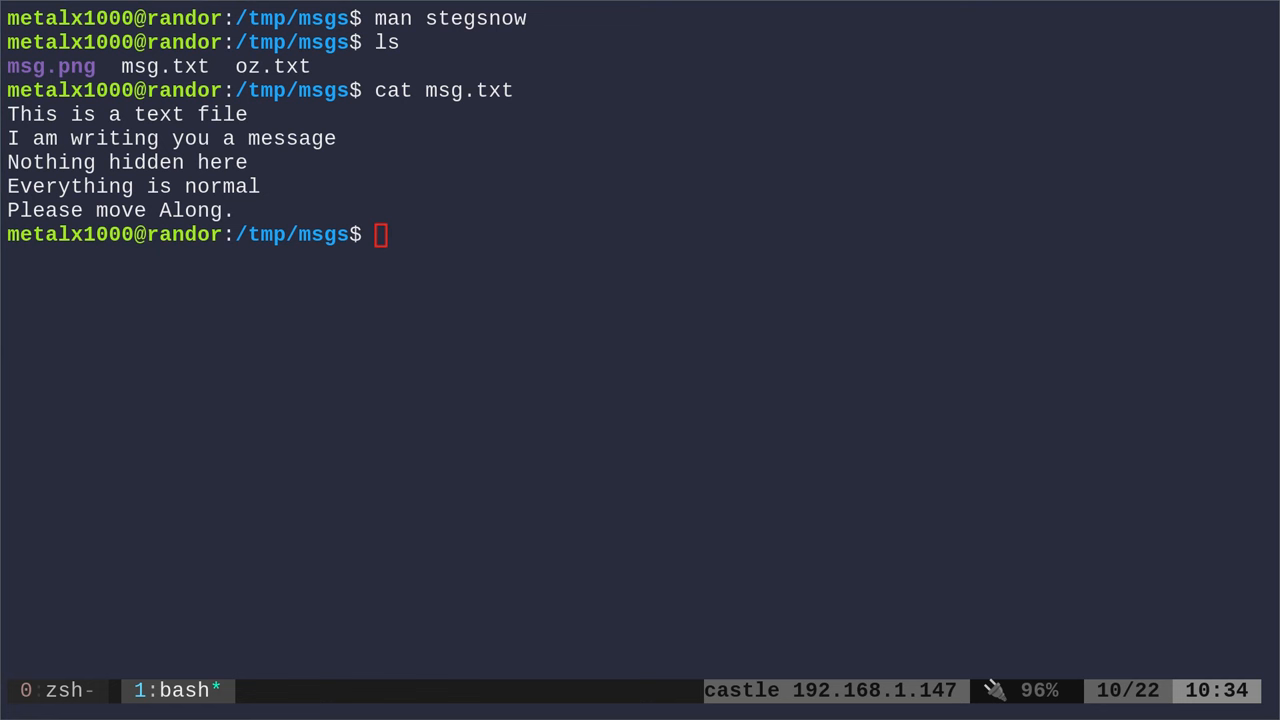
text(stegsnow -C -m "This is my hidden message" -p "password" msg.txt hidden_msg.txt)
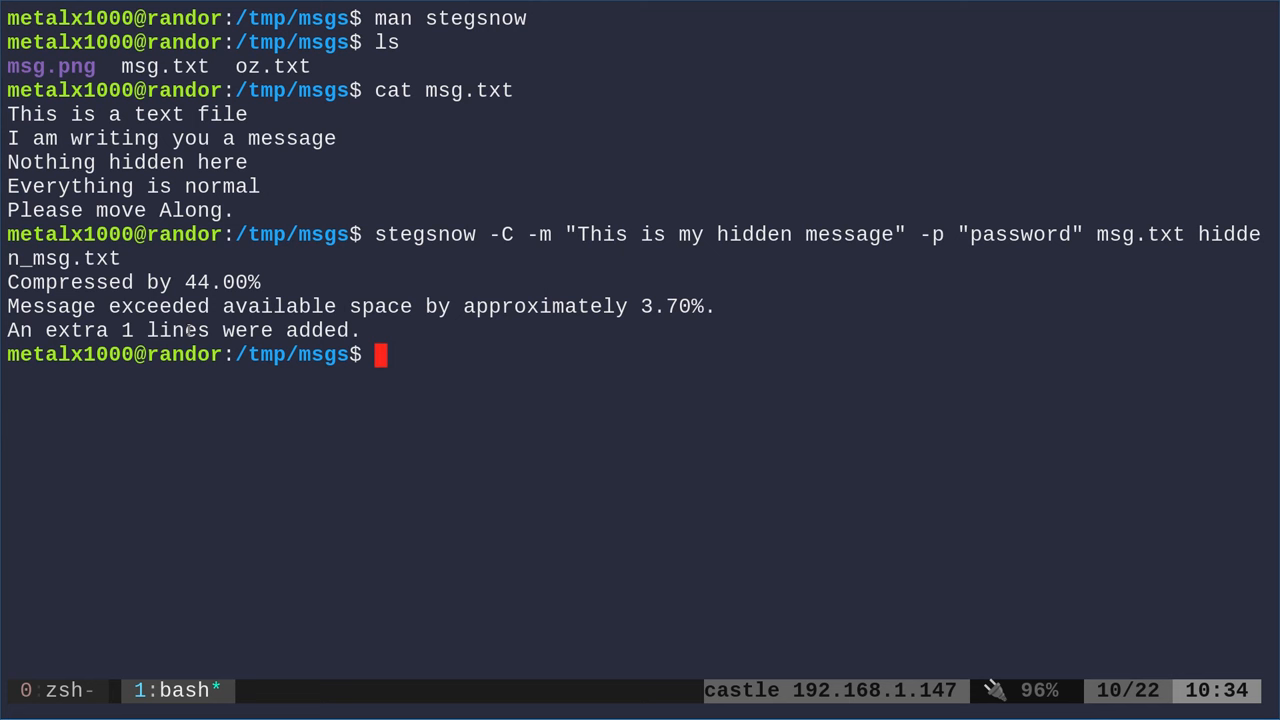
text(cat)
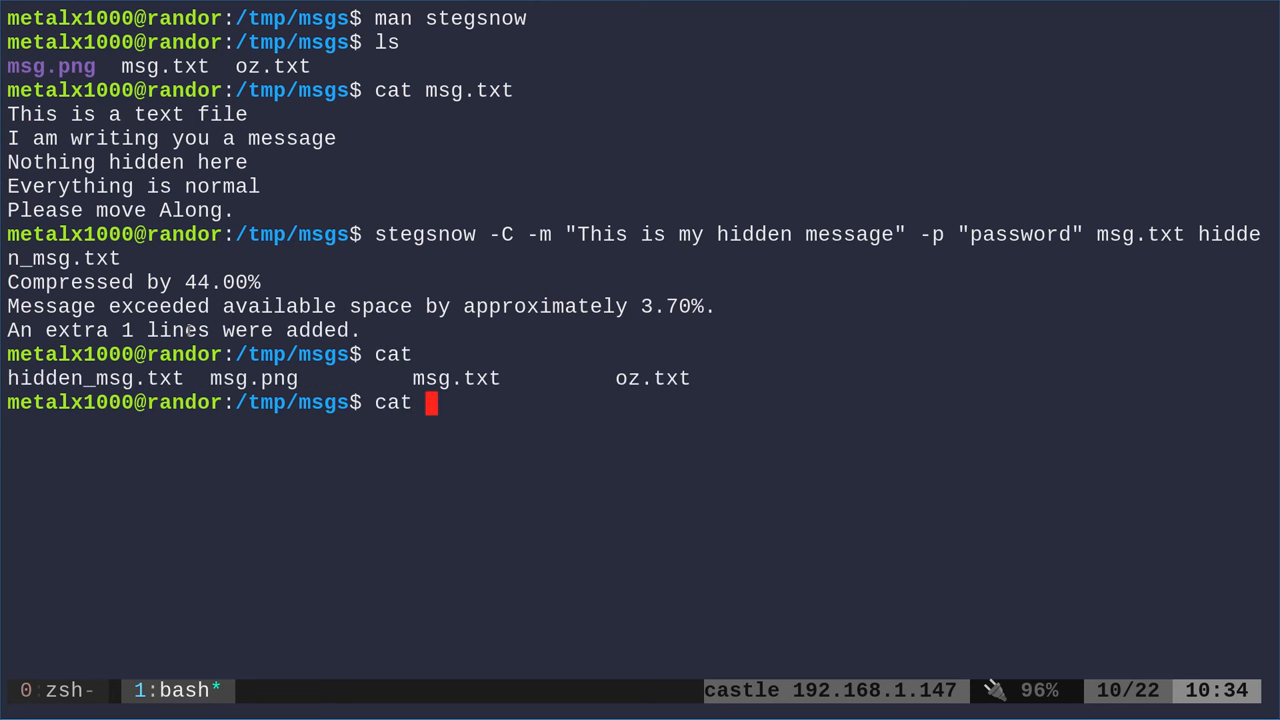
text(hidden_msg.txt)
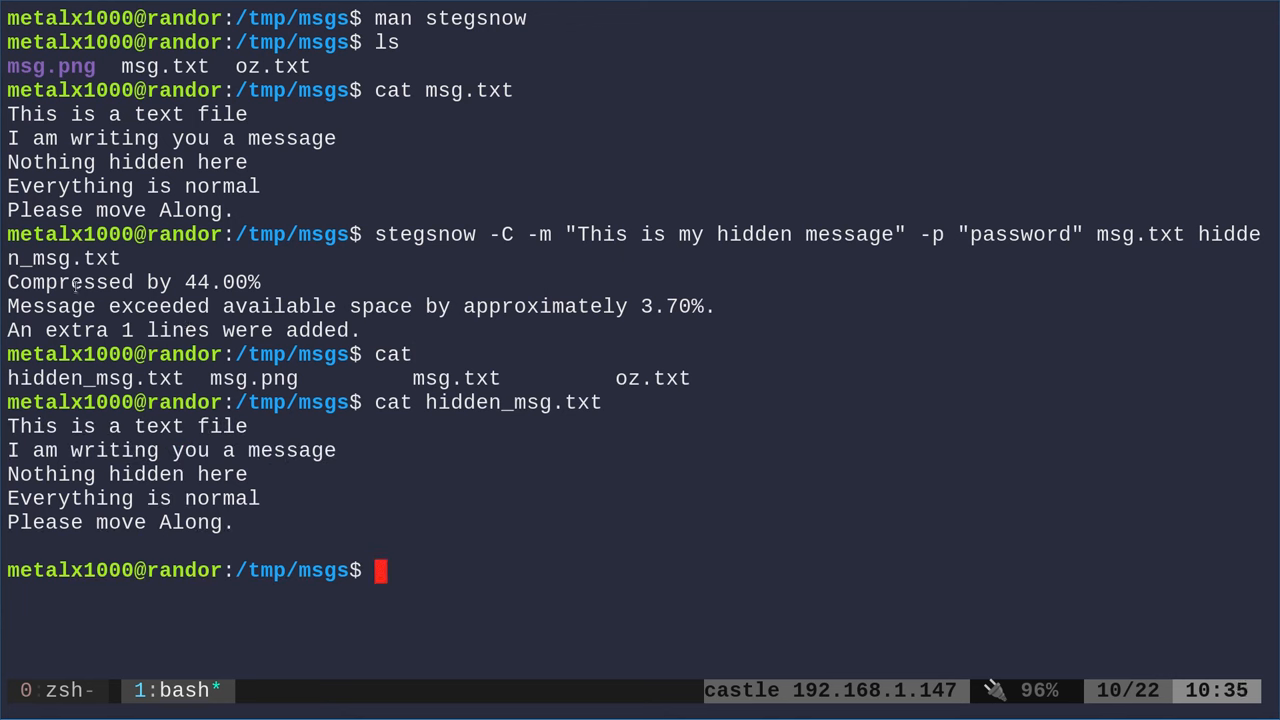
mouse_move(160, 210)
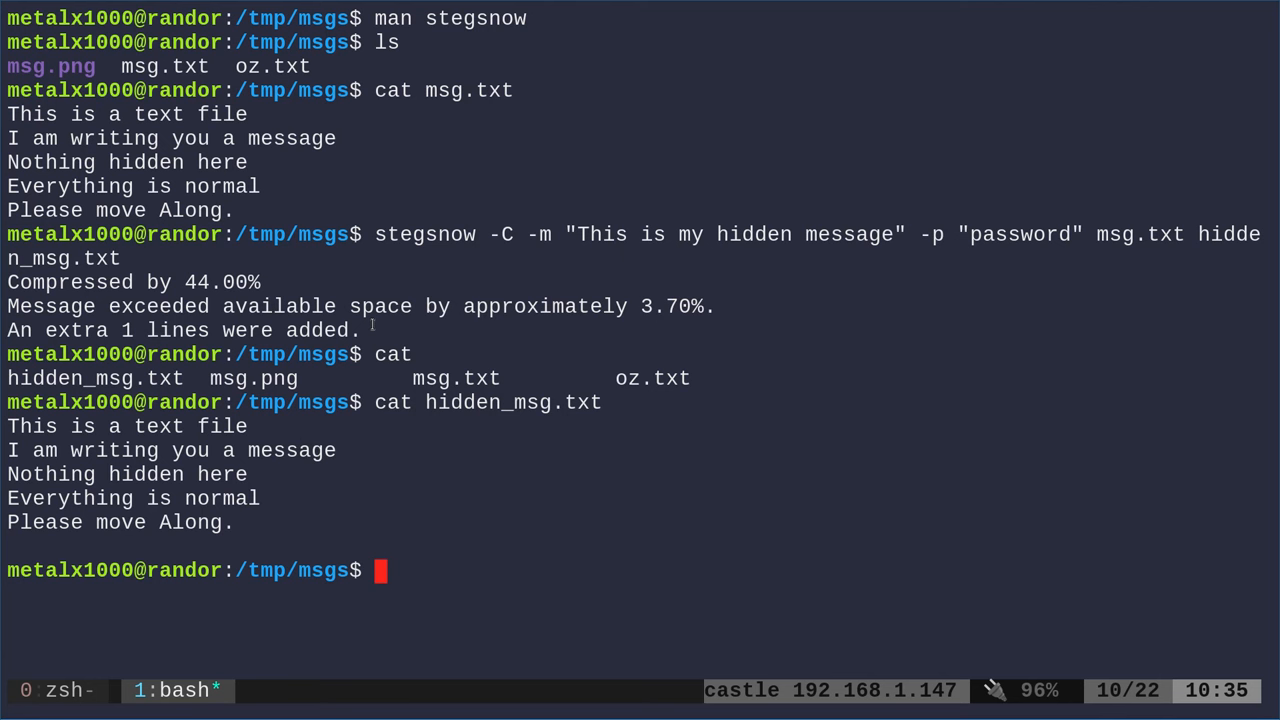
mouse_move(168, 440)
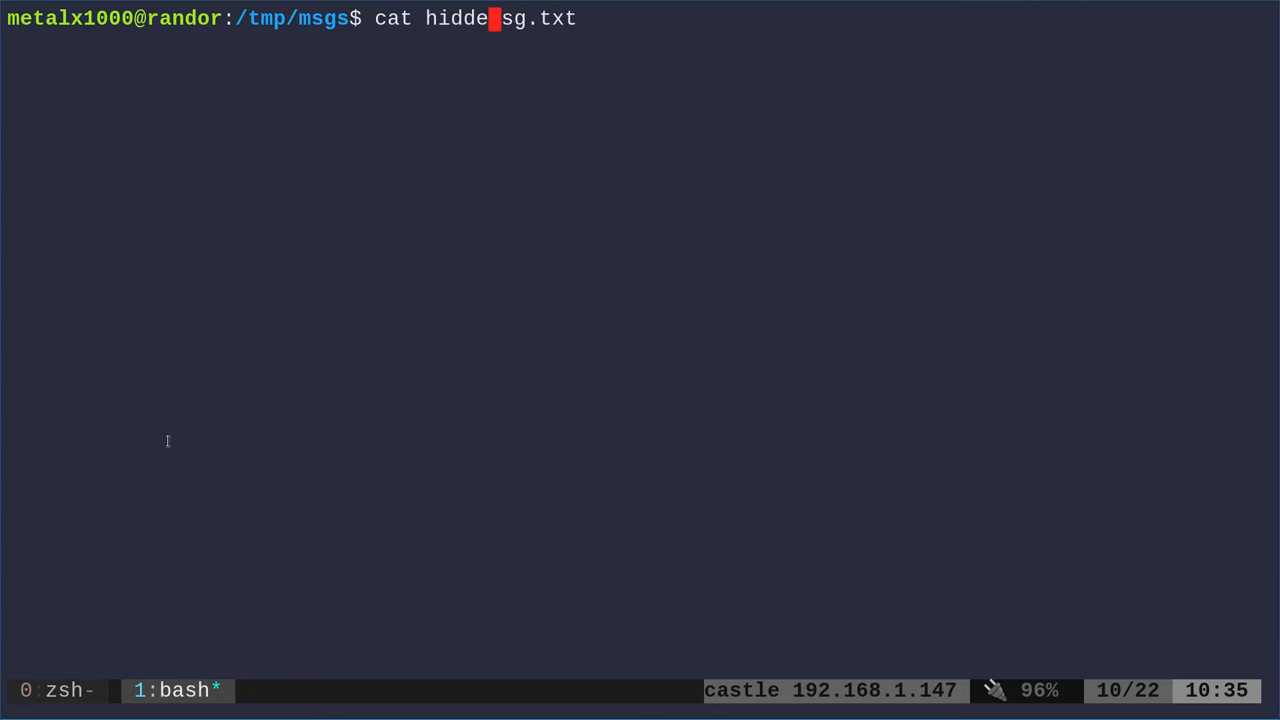
Print msg.txt and hidden_msg.txt back-to-back on a cleared screen to compare their identical text
key(Enter)
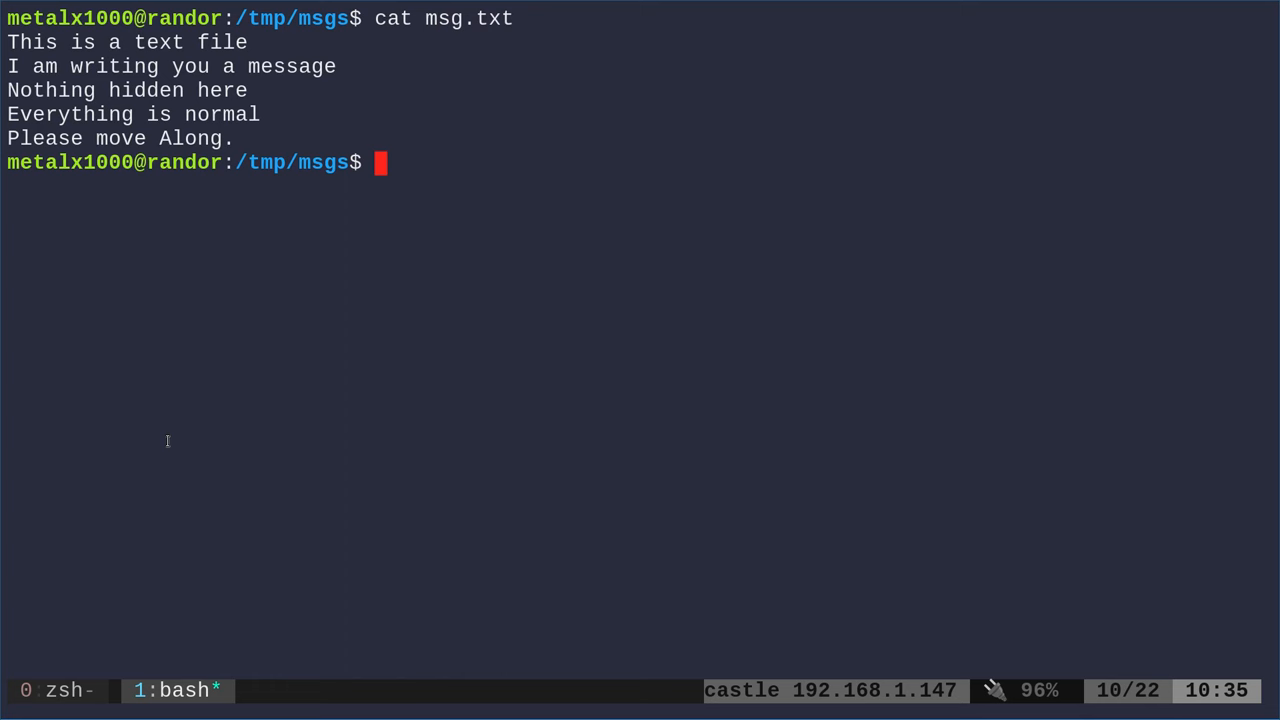
text(cat hidden_msg.txt)
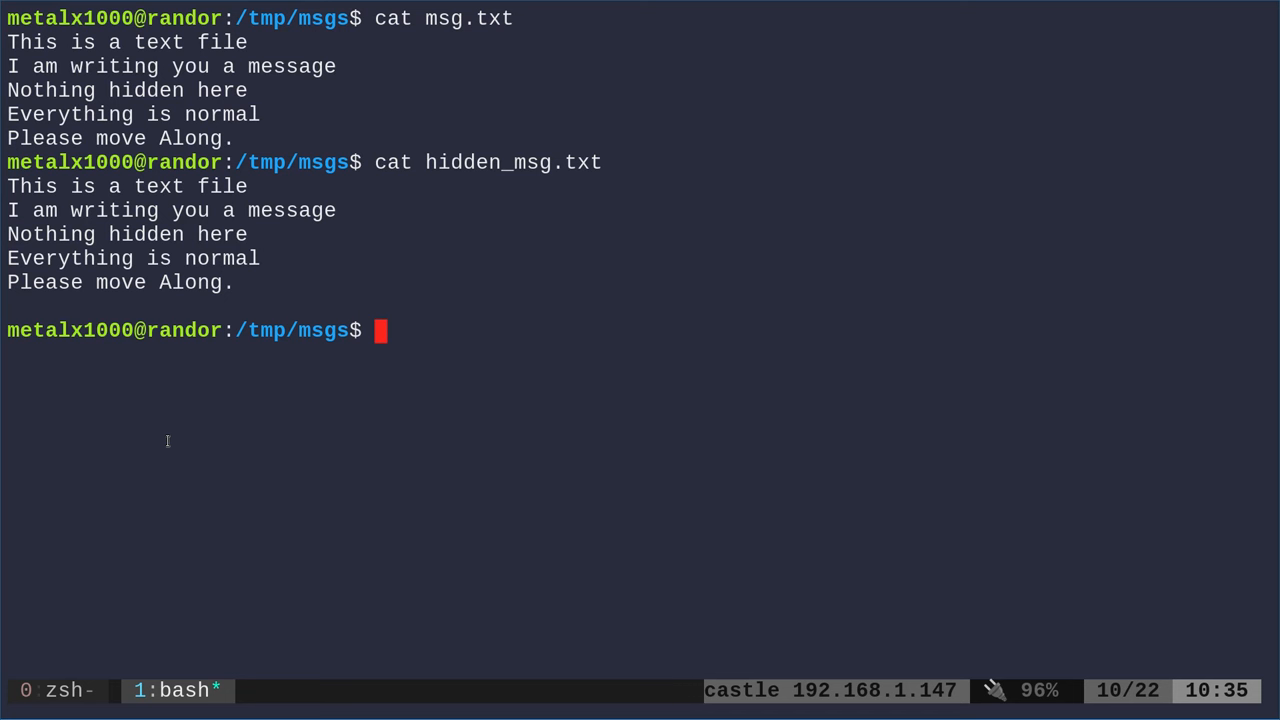
text(ge)
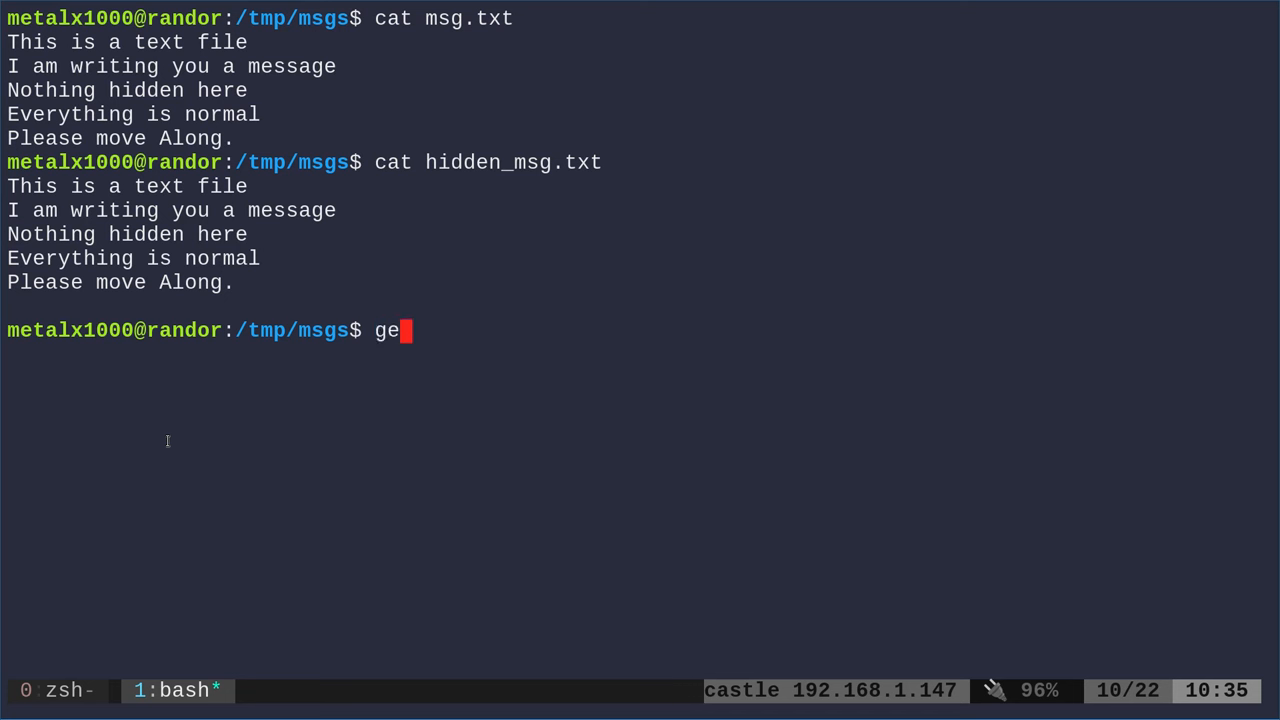
text(dit hidden_msg.txt)
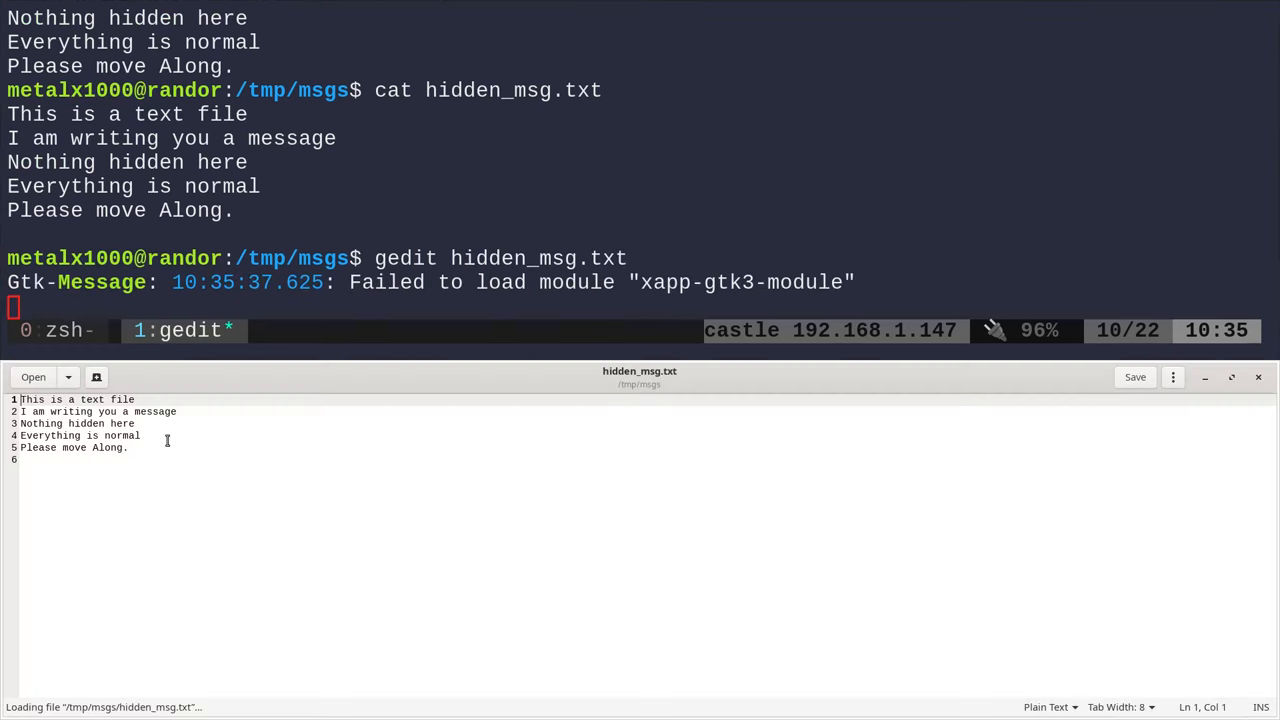
mouse_move(143, 459)
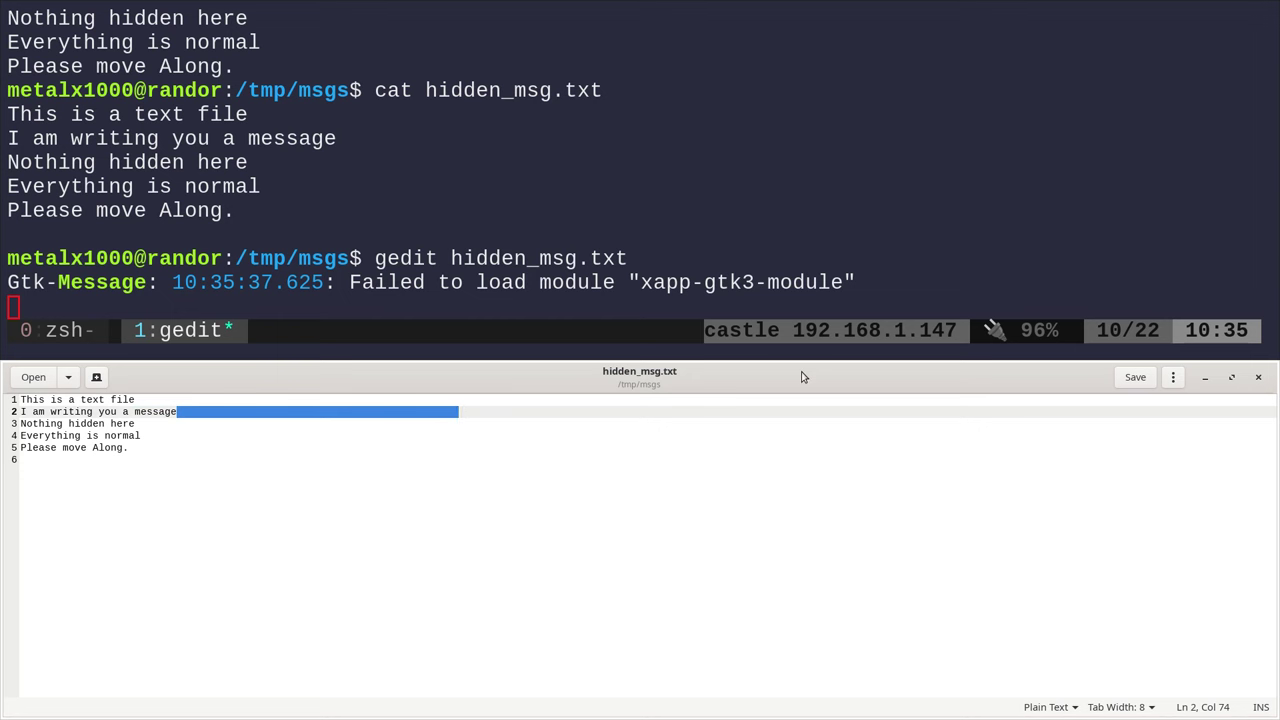
Close gedit after spotting trailing whitespace on line 2 of hidden_msg.txt
click(1258, 377)
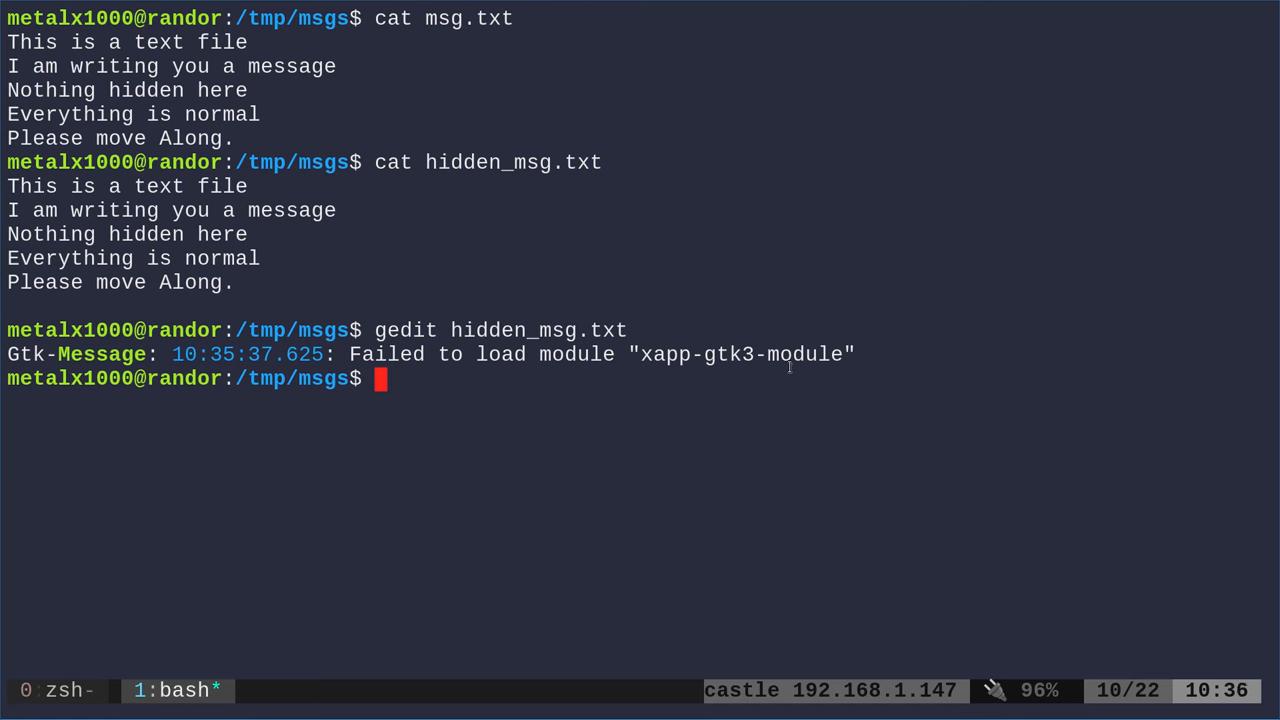
Open hidden_msg.txt in vi, quit, and clear the terminal
text(vi)
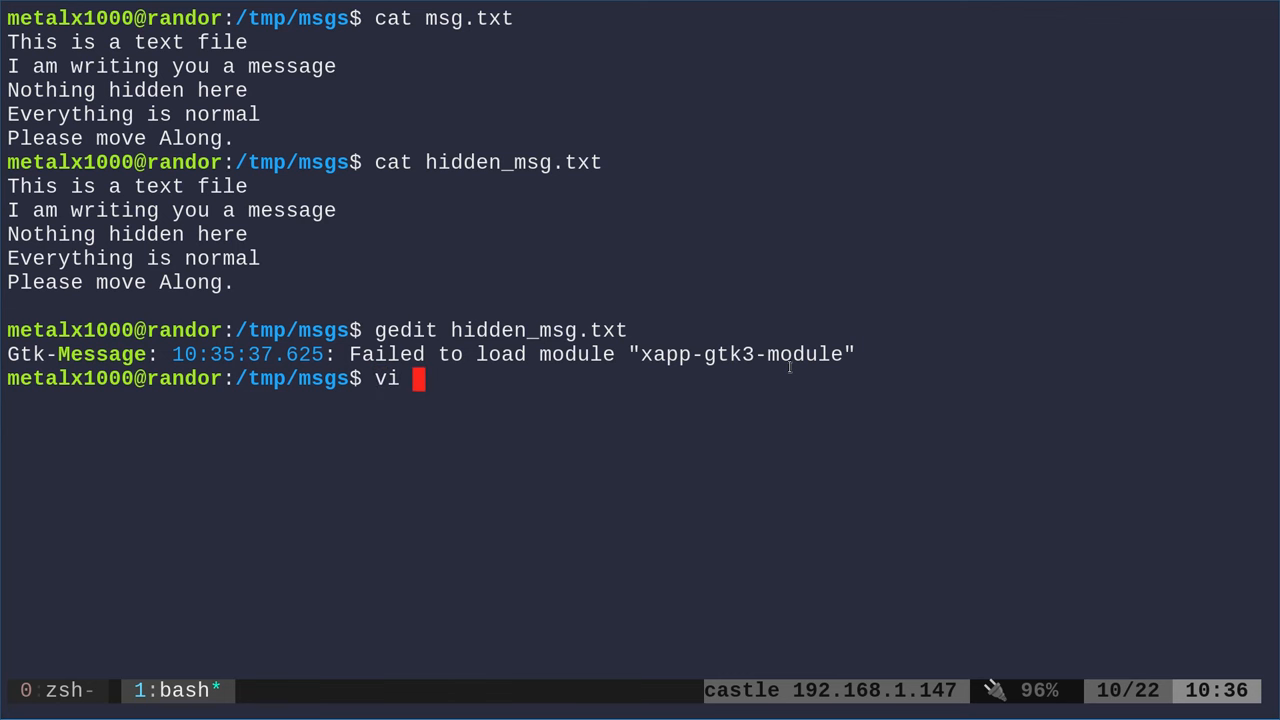
text(he)
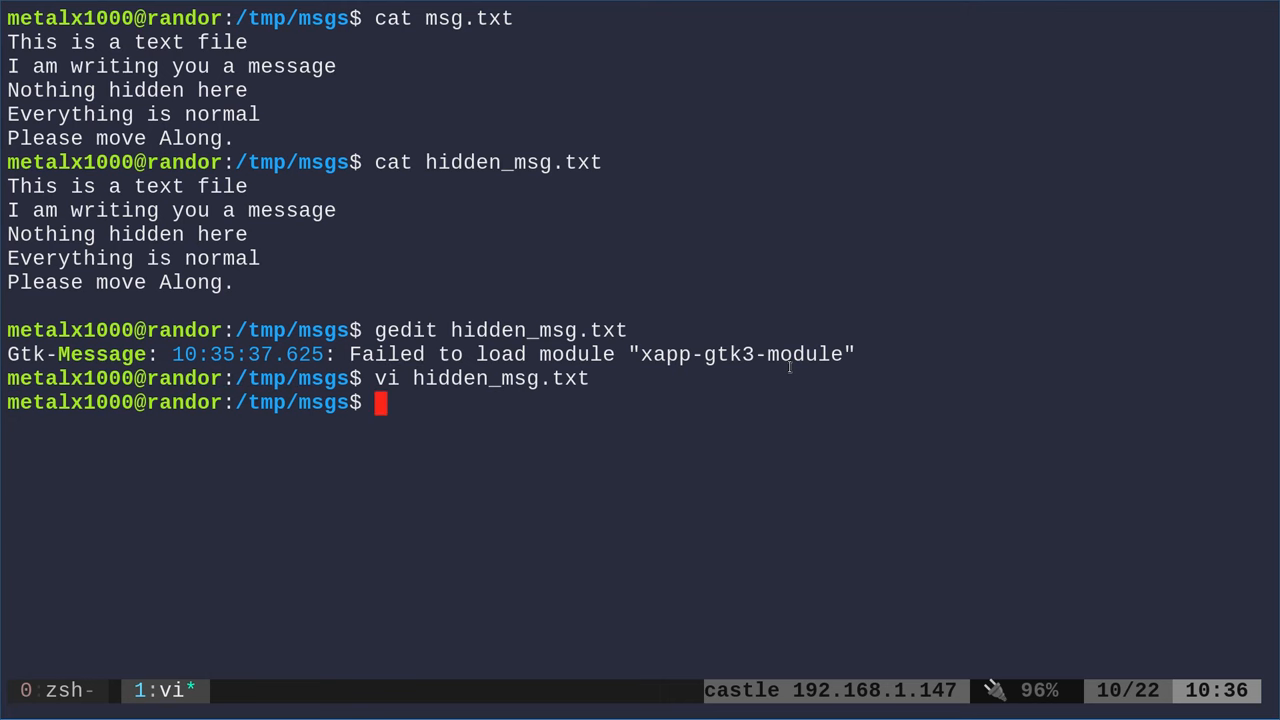
text(neovim)
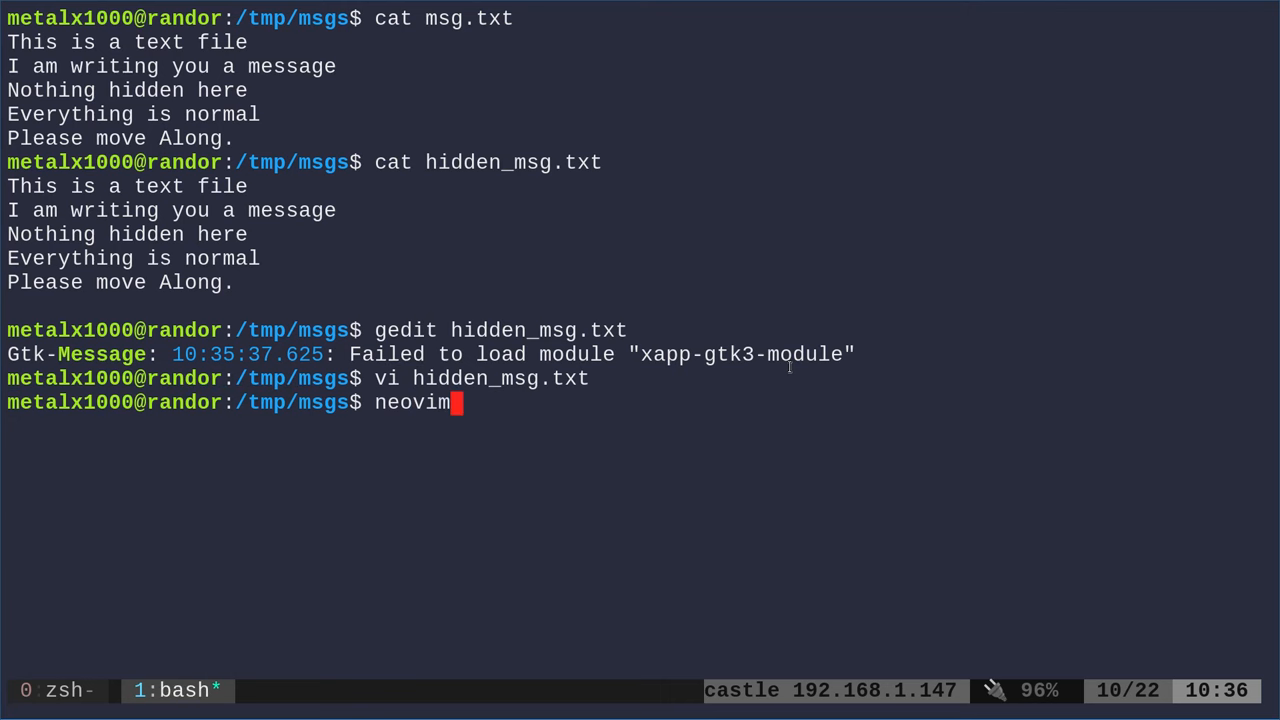
text(hidden_msg.txt)
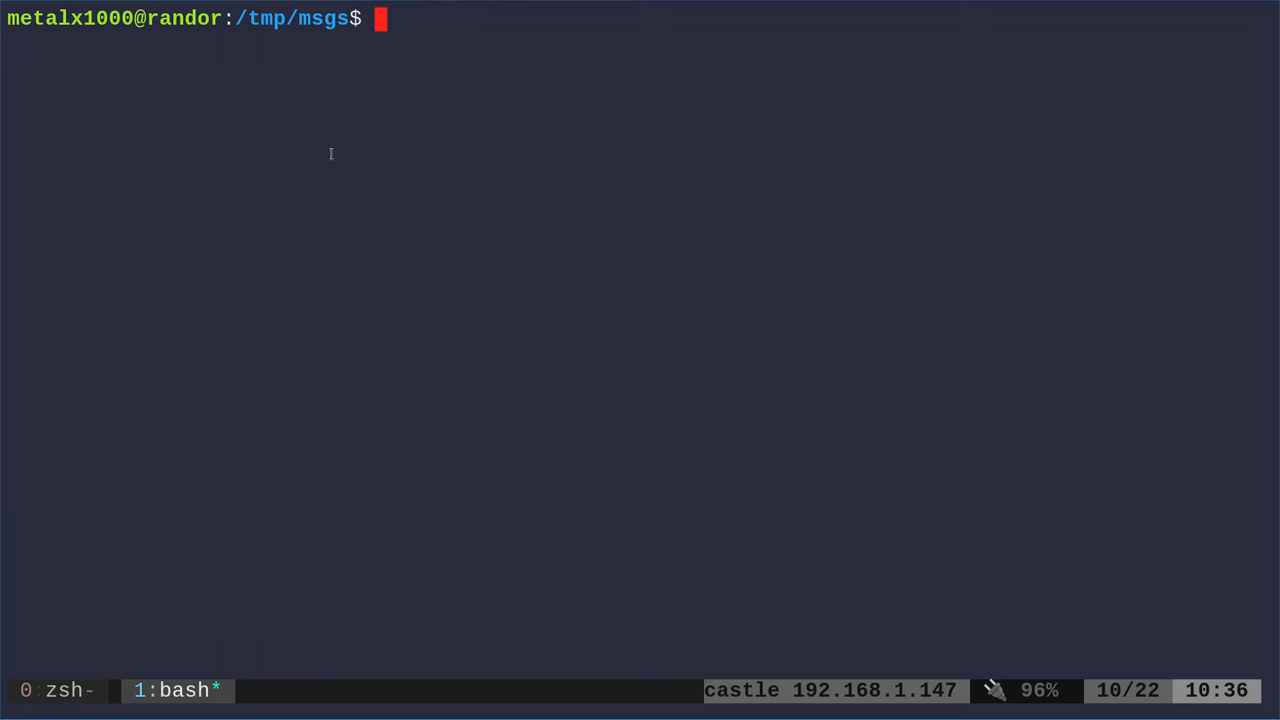
mouse_move(347, 178)
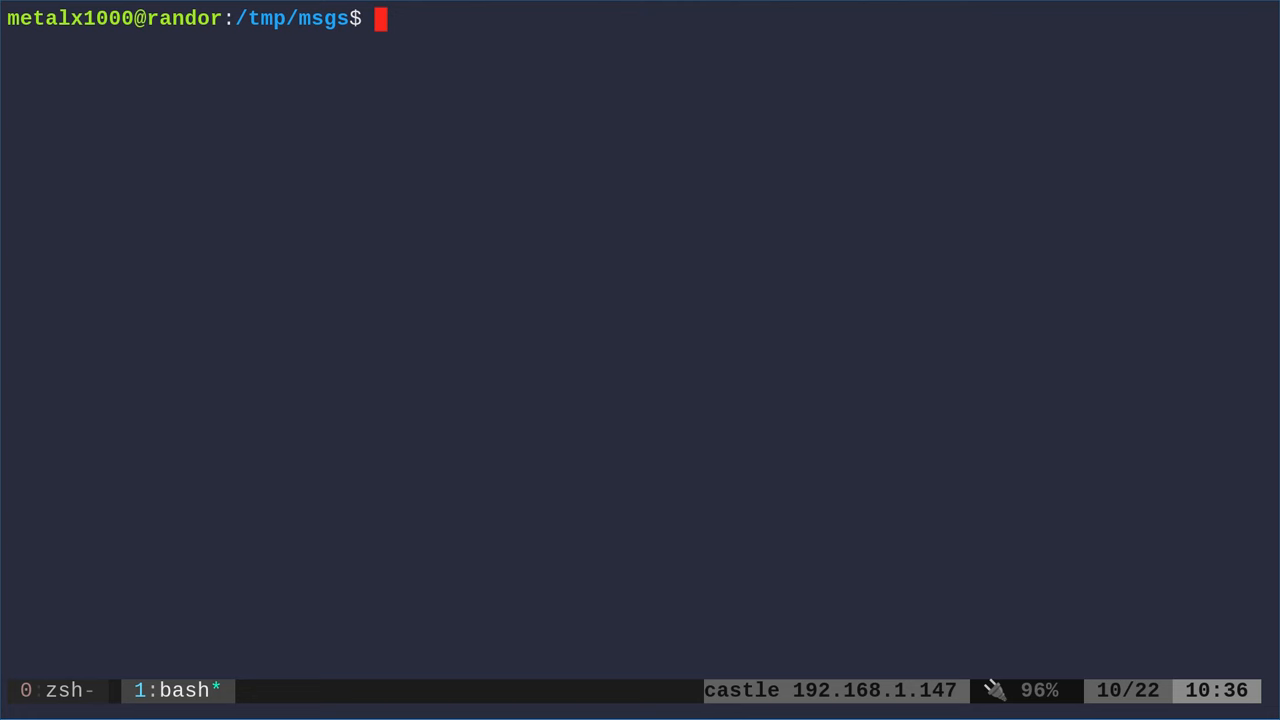
text(stegsnow -C -p "password" hidden_msg.txt)
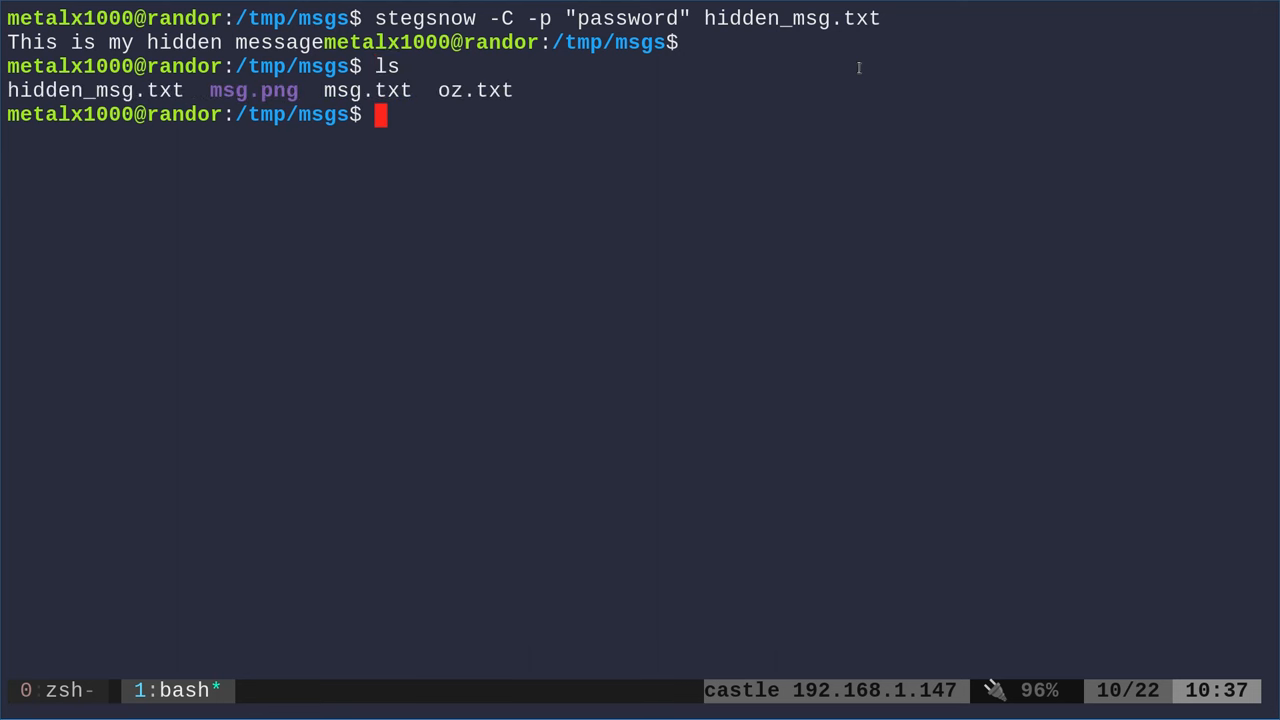
Print oz.txt and count it with wc: 2296 lines, 39627 words, 212409 characters
text(cat o)
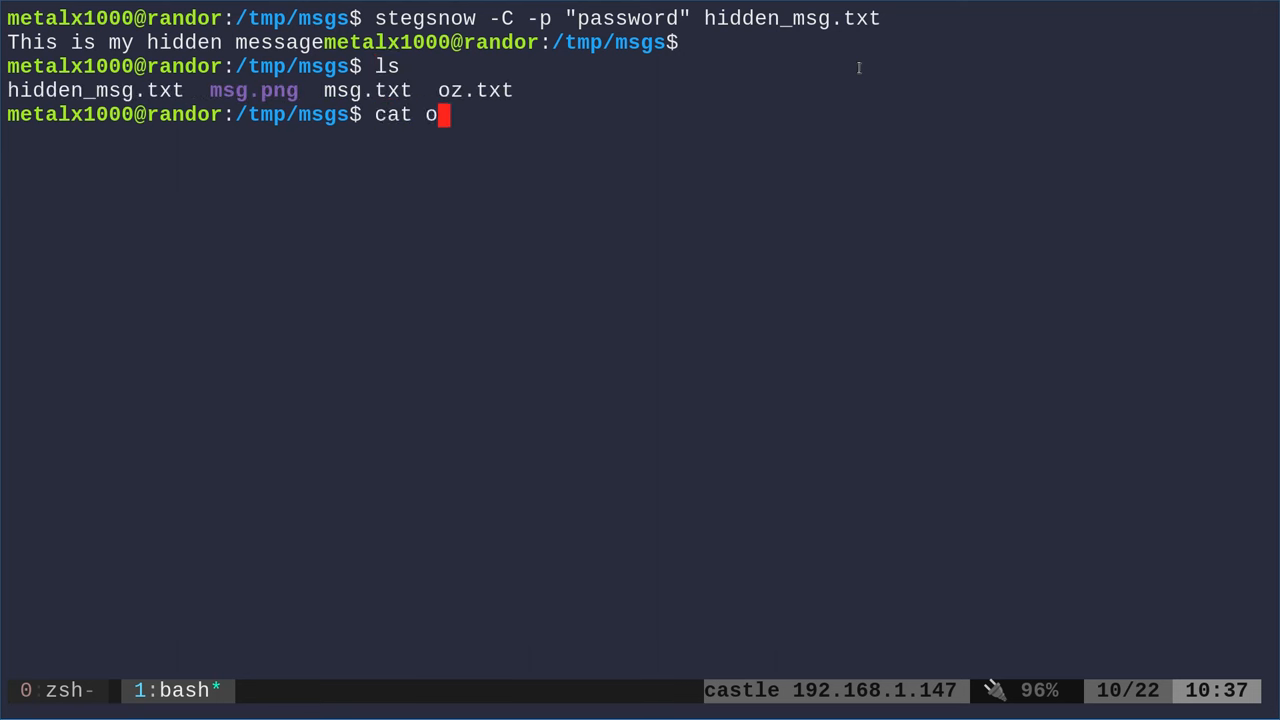
key(Enter)
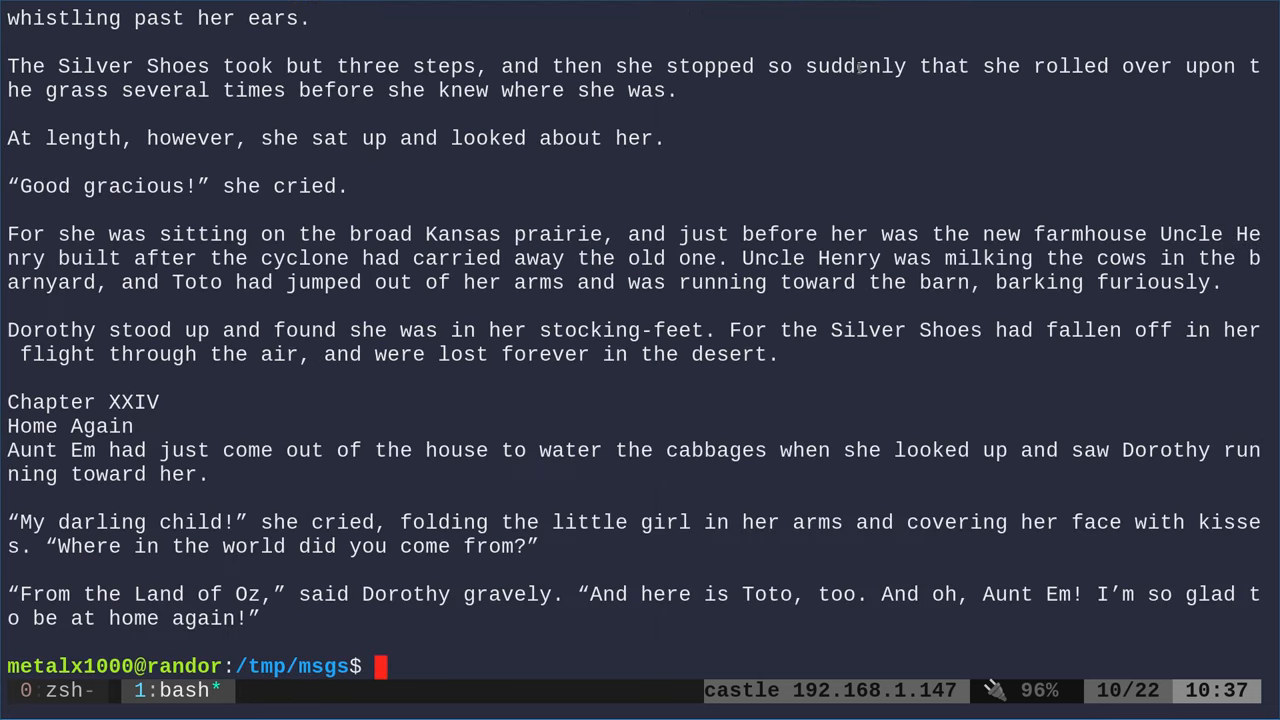
text(cat oz.txt |wc -l)
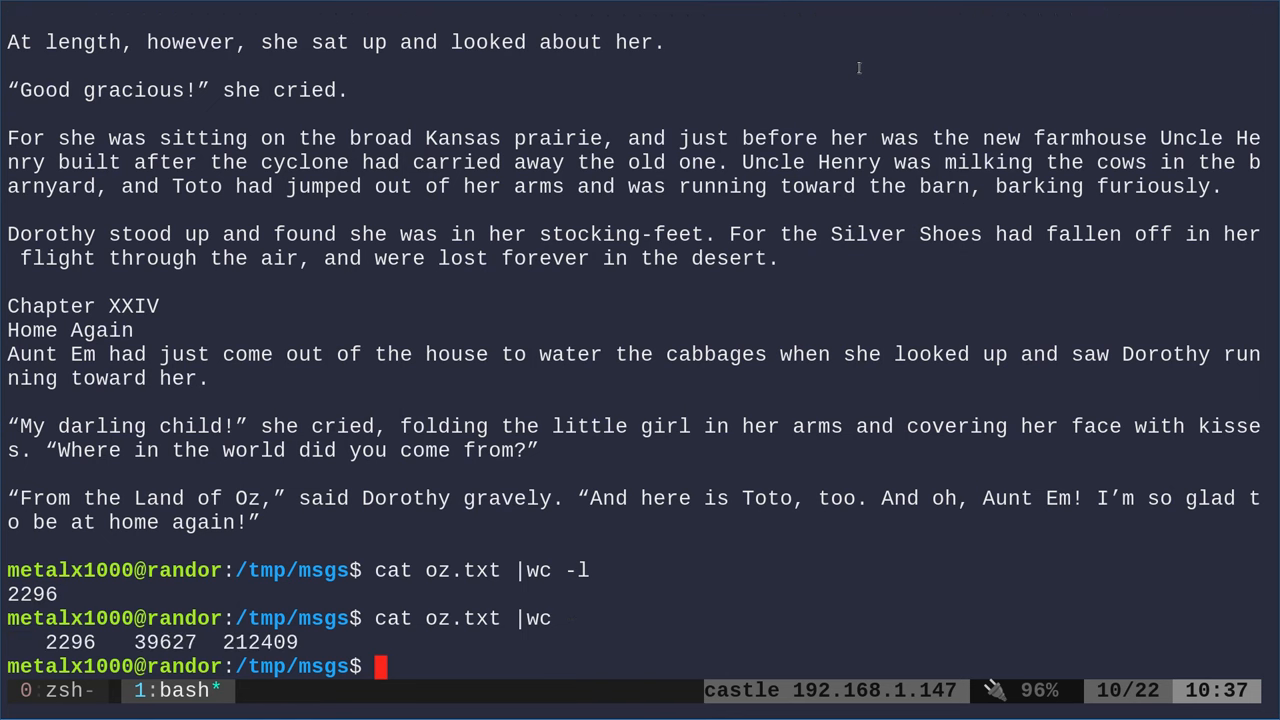
mouse_move(75, 667)
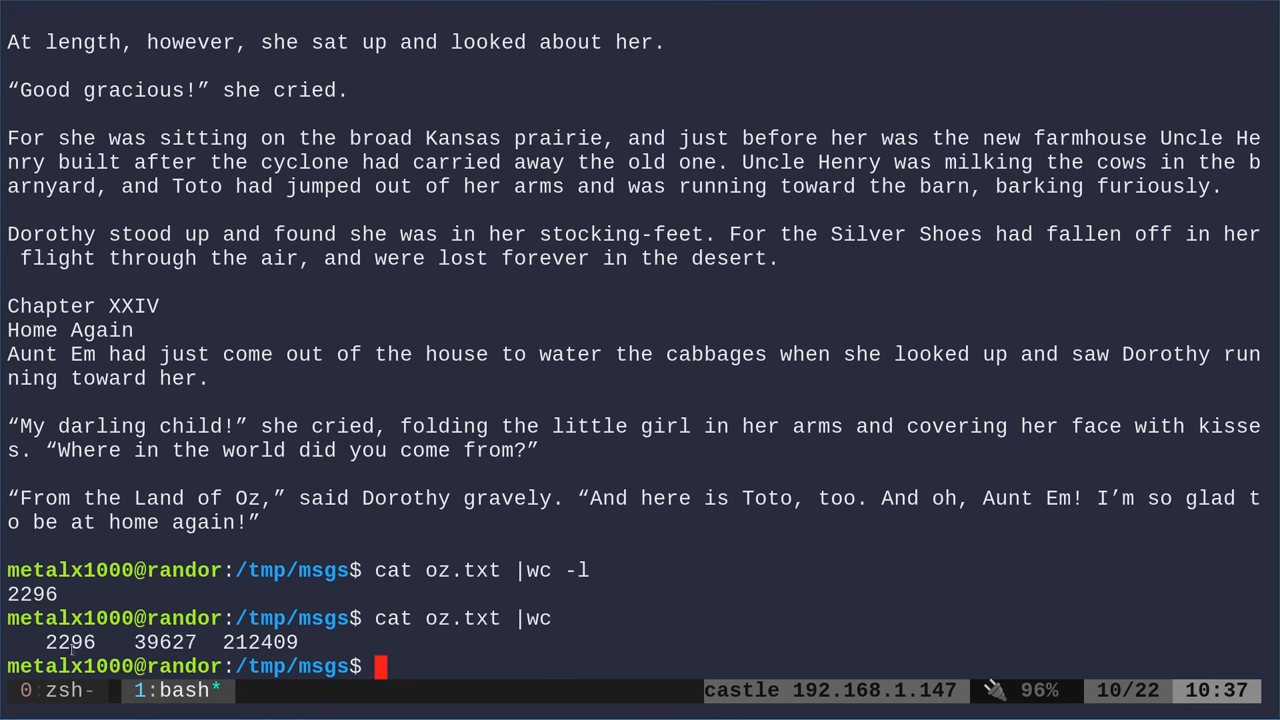
mouse_move(135, 642)
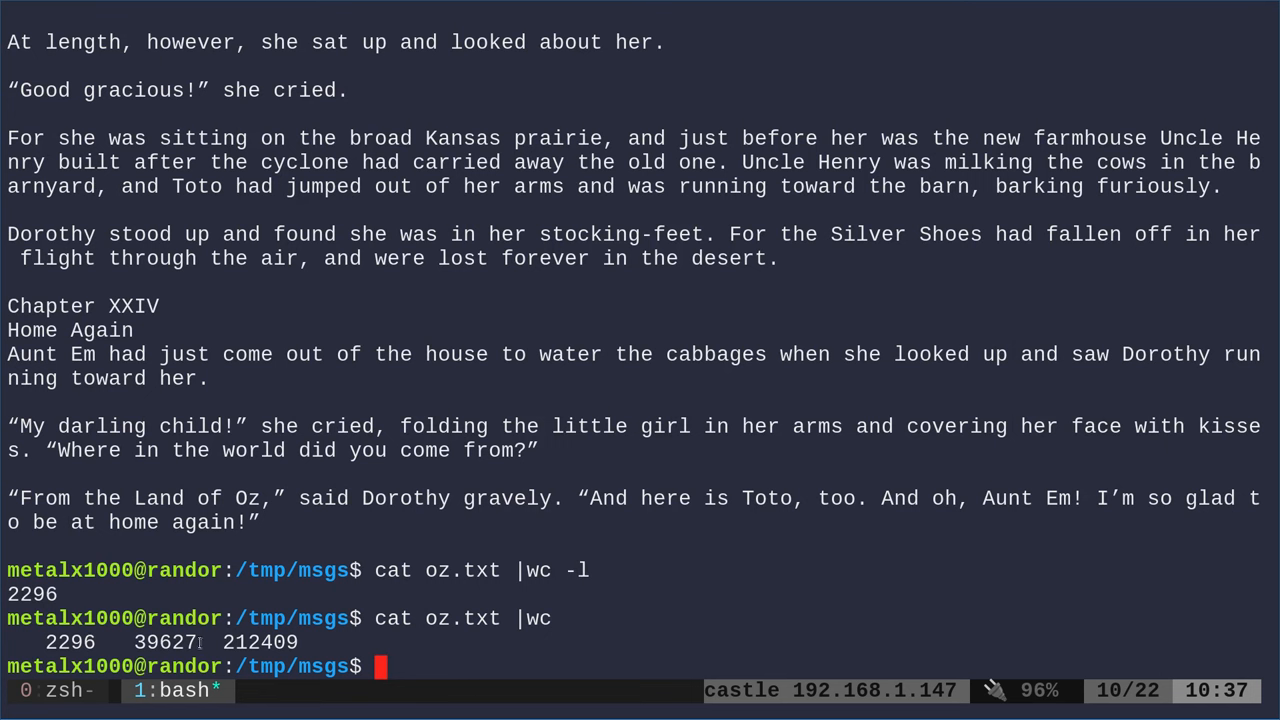
mouse_move(225, 642)
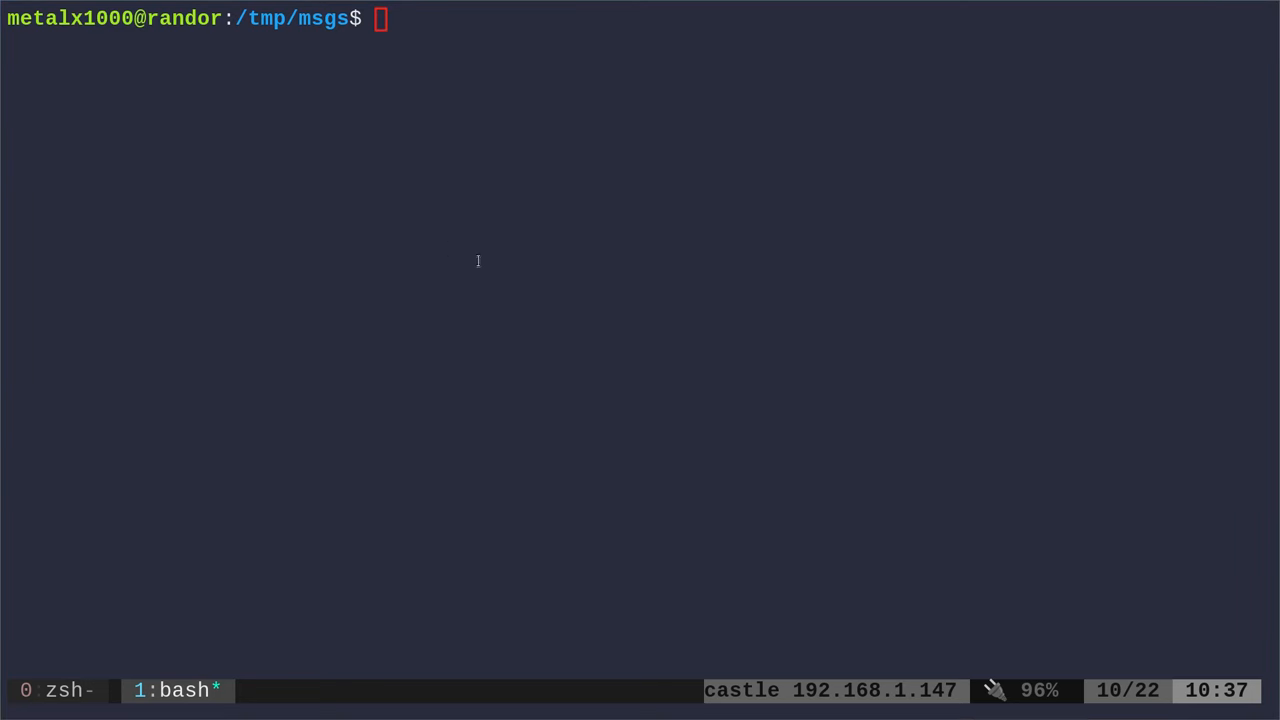
Rerun the stegsnow embed command on oz.txt, producing hidden_oz.txt at about 0.30% space used
text(stegsnow -C -m "This is my hidden message" -p "password" msg.txt hidden_msg.txt)
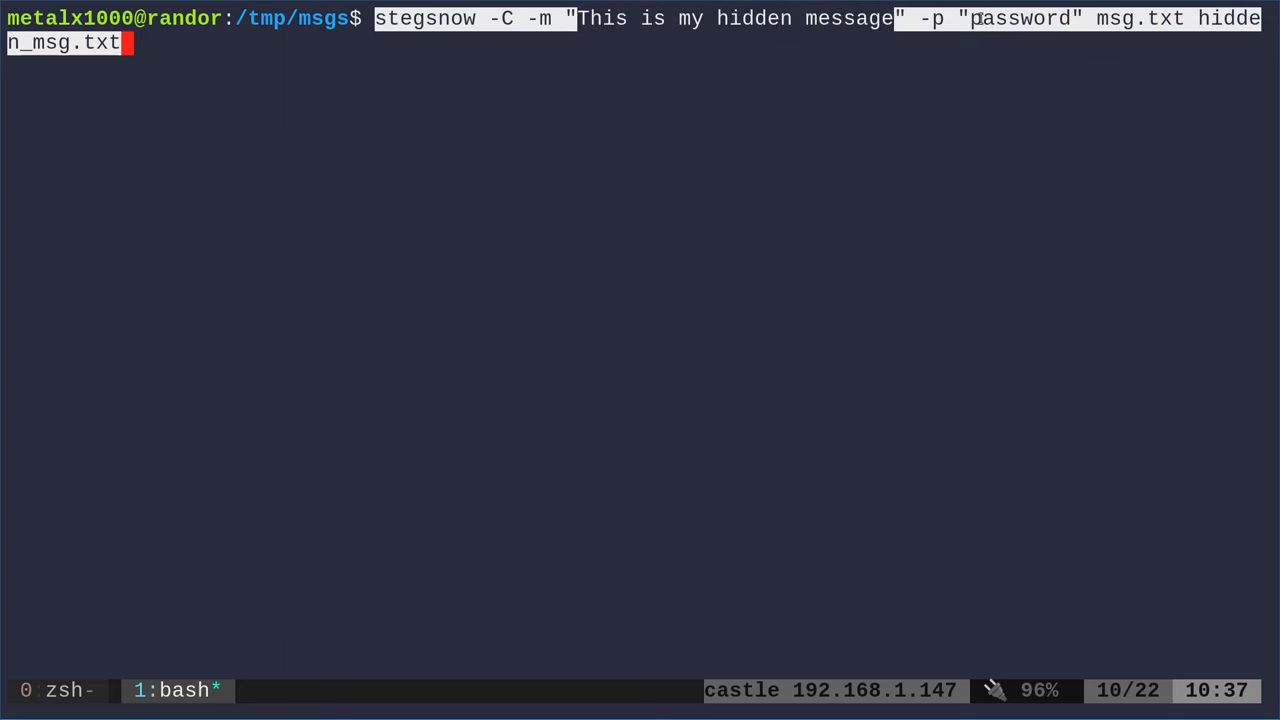
key(BackSpace)
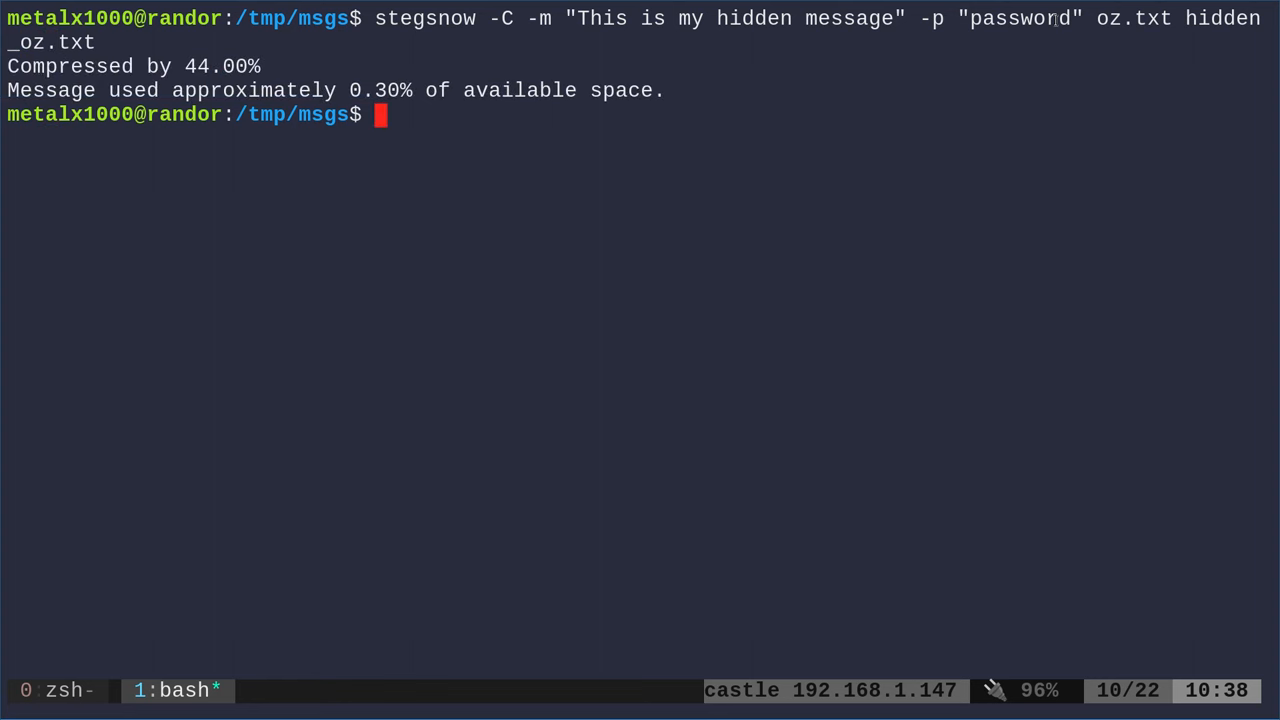
mouse_move(452, 204)
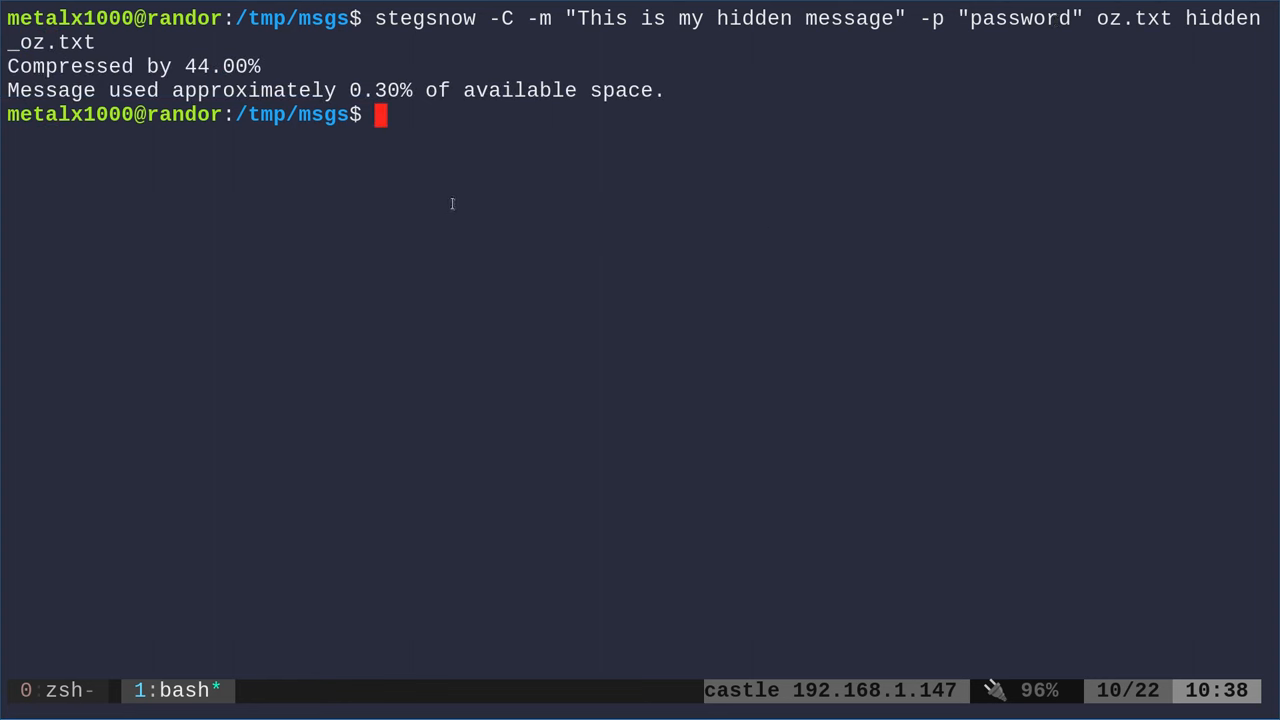
mouse_move(455, 210)
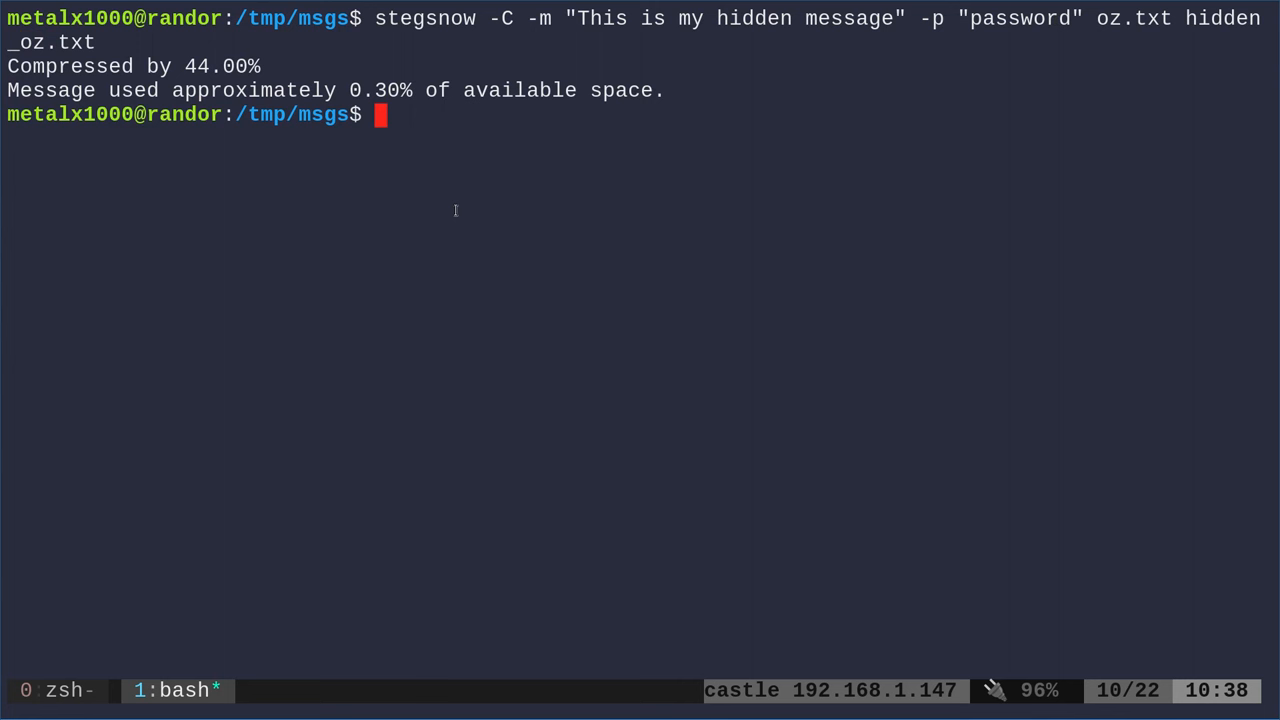
text(g)
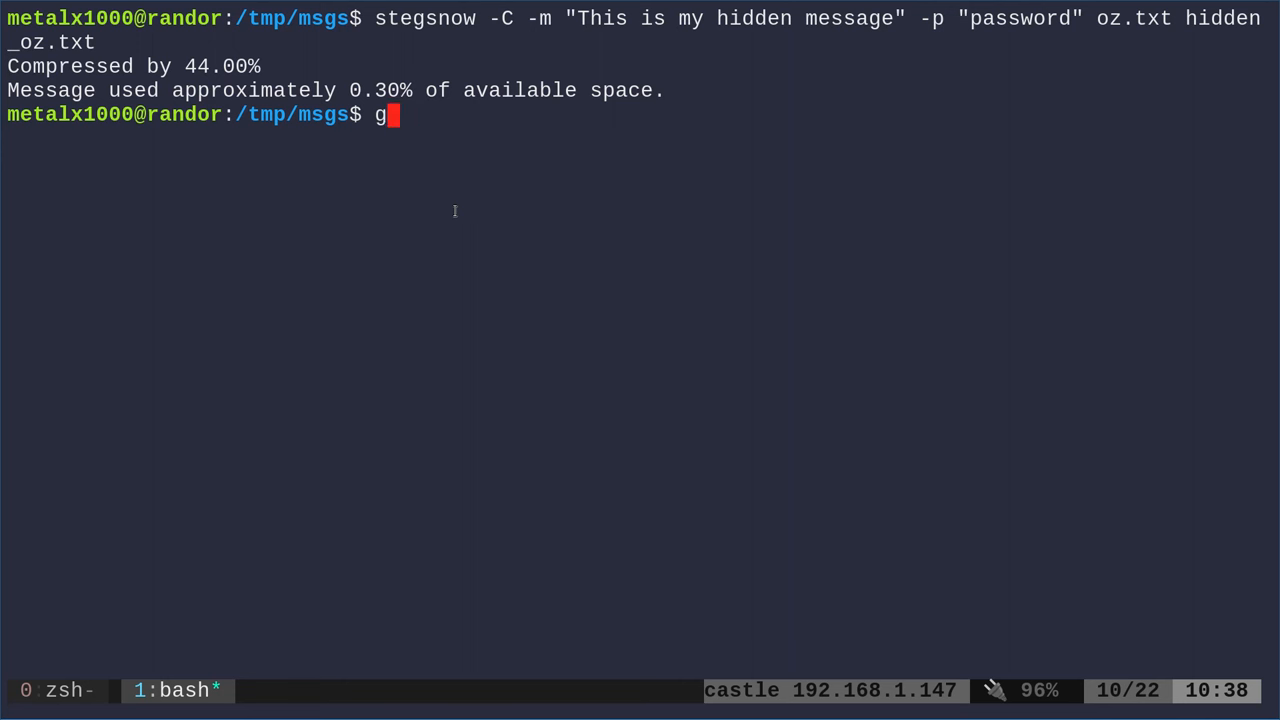
Open hidden_oz.txt in gedit and scroll through the Oz chapters finding no visible hidden text
text(edit)
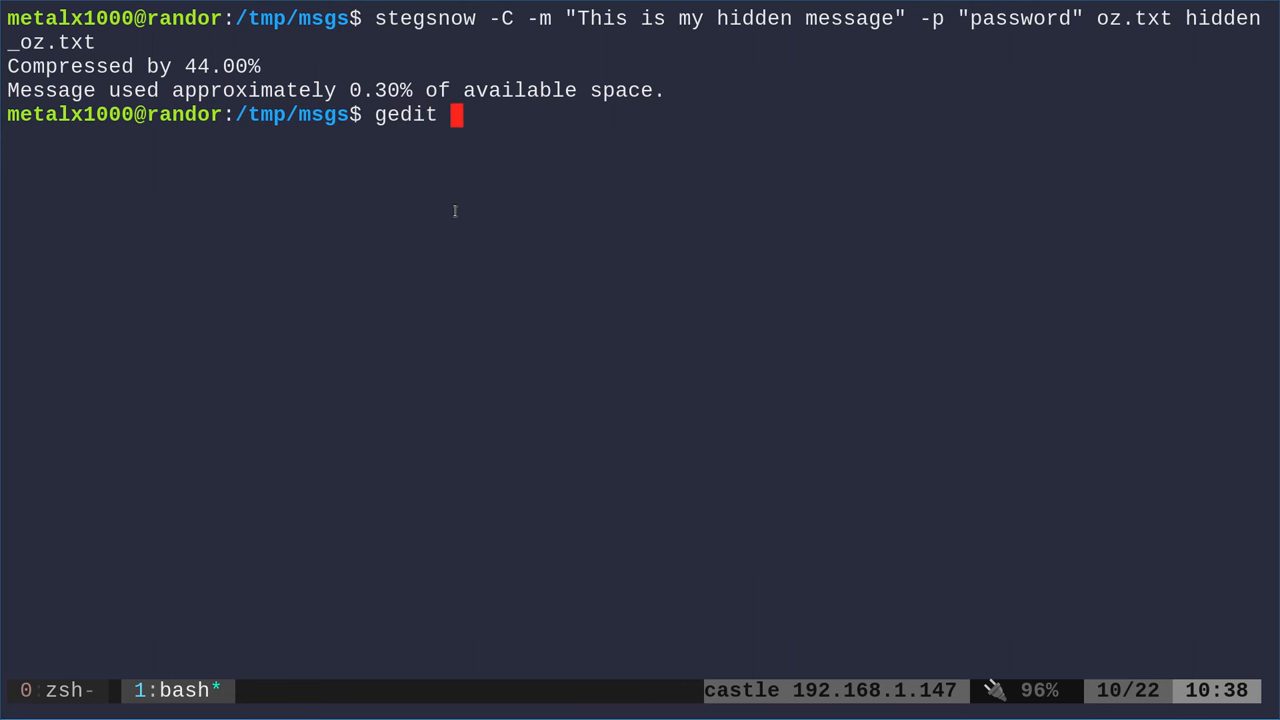
text(hidden_oz.txt)
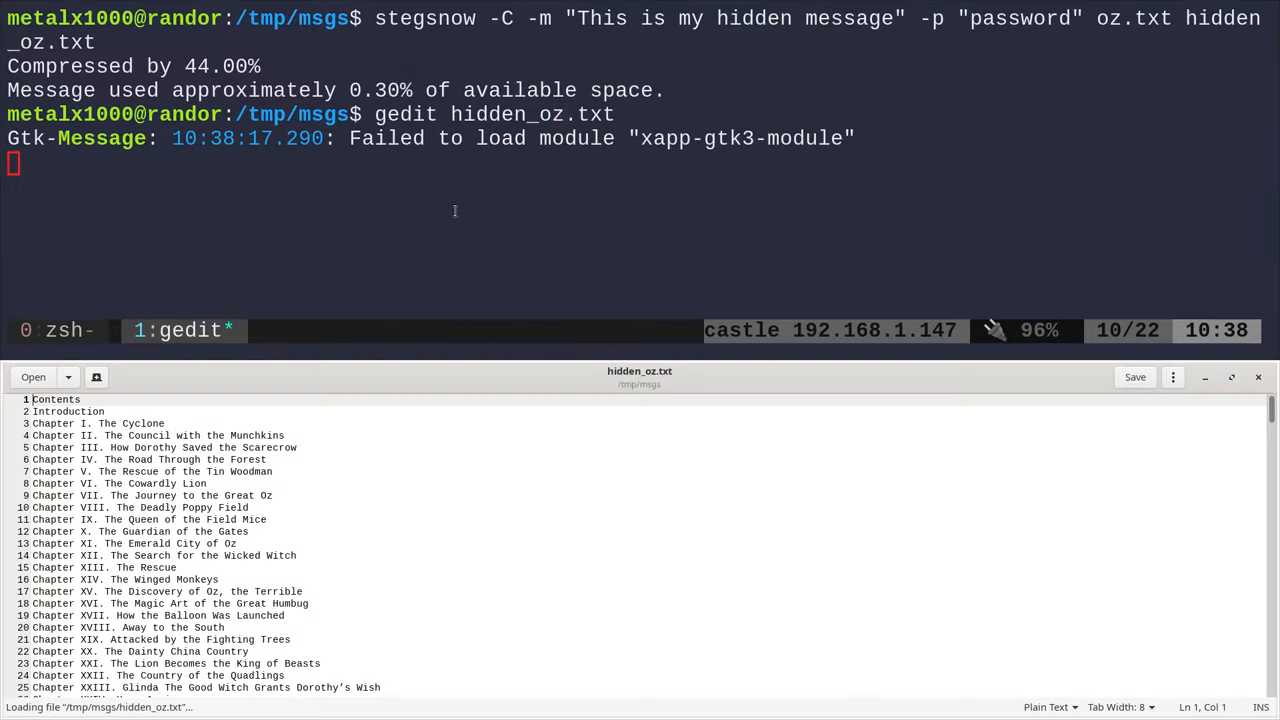
scroll(down, 3)
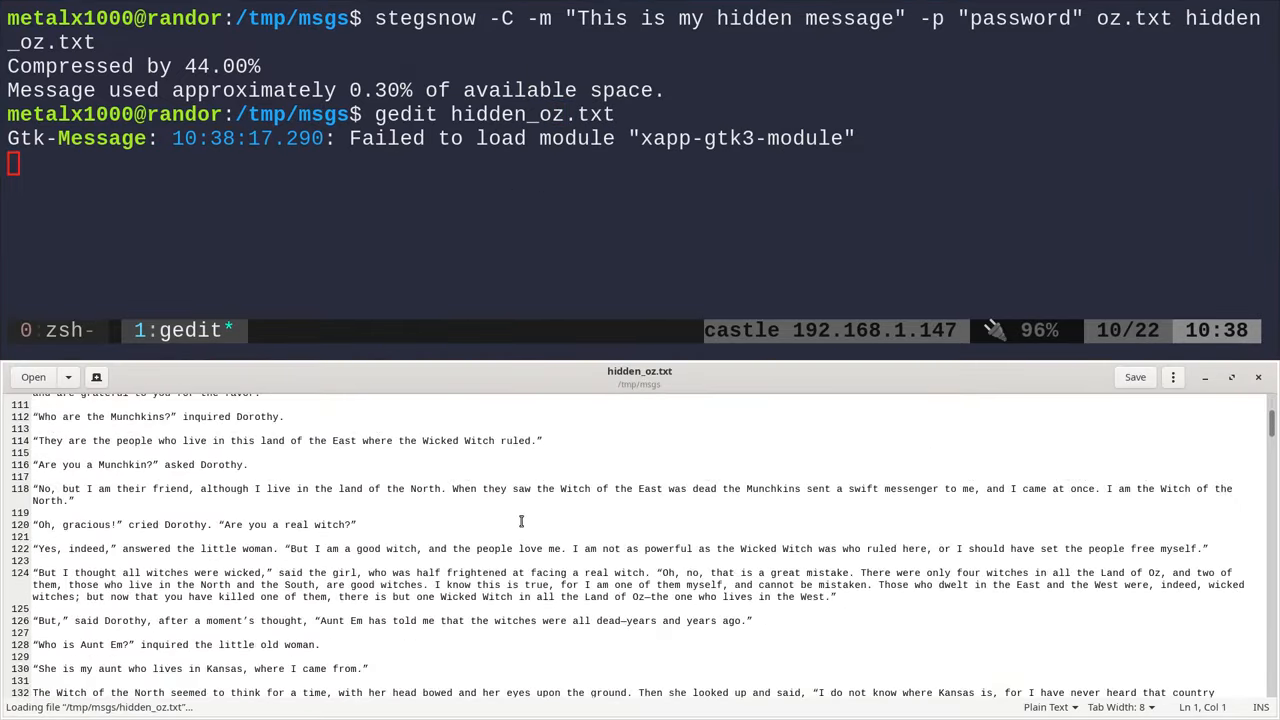
scroll(down, 3)
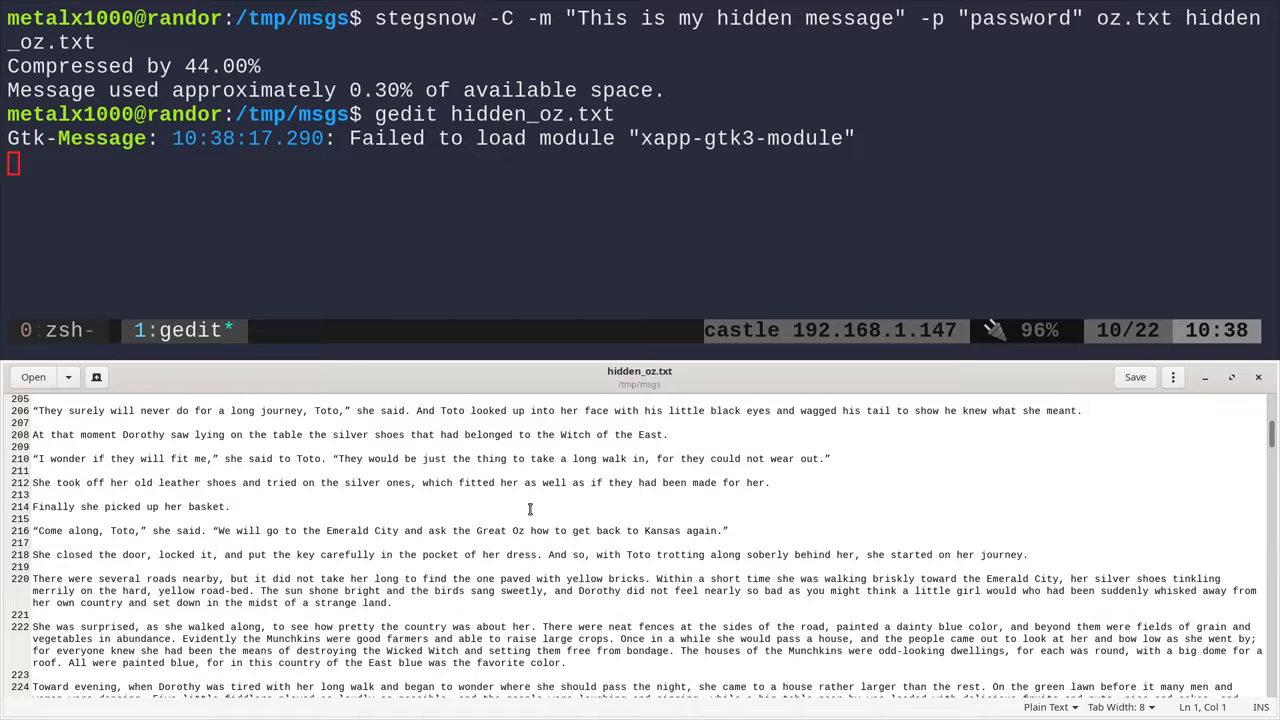
scroll(down, 3)
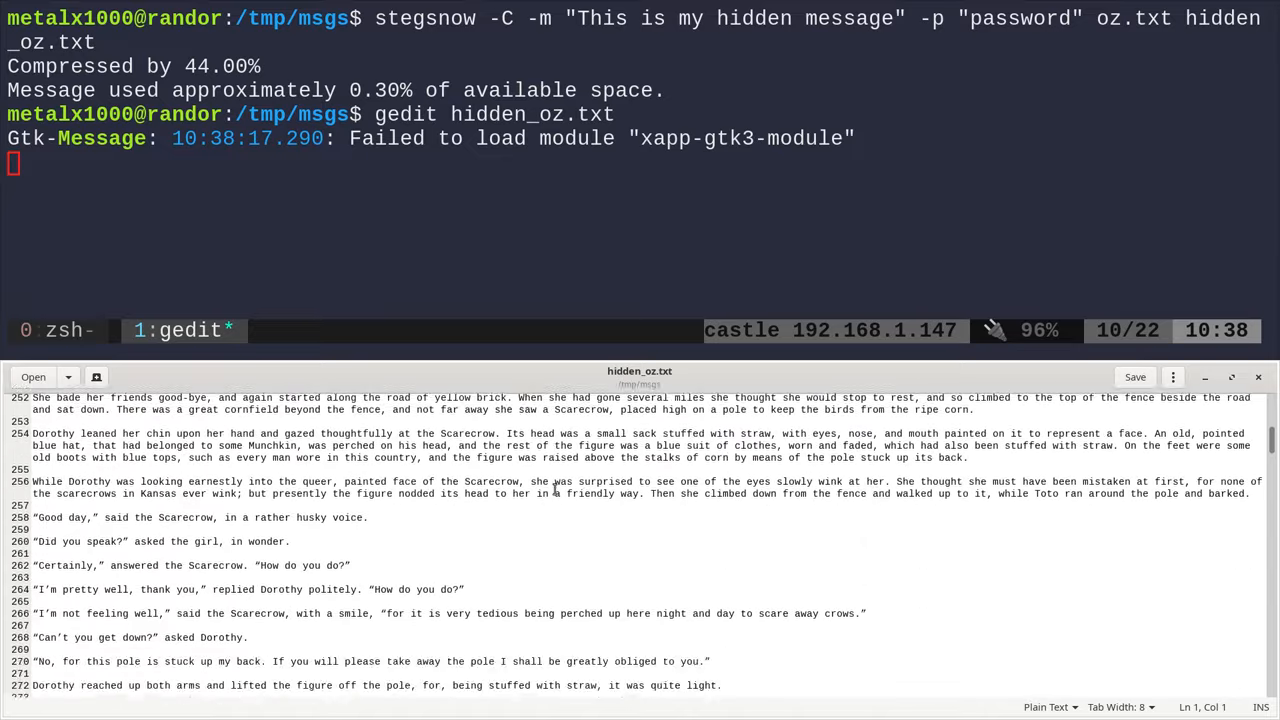
scroll(down, 3)
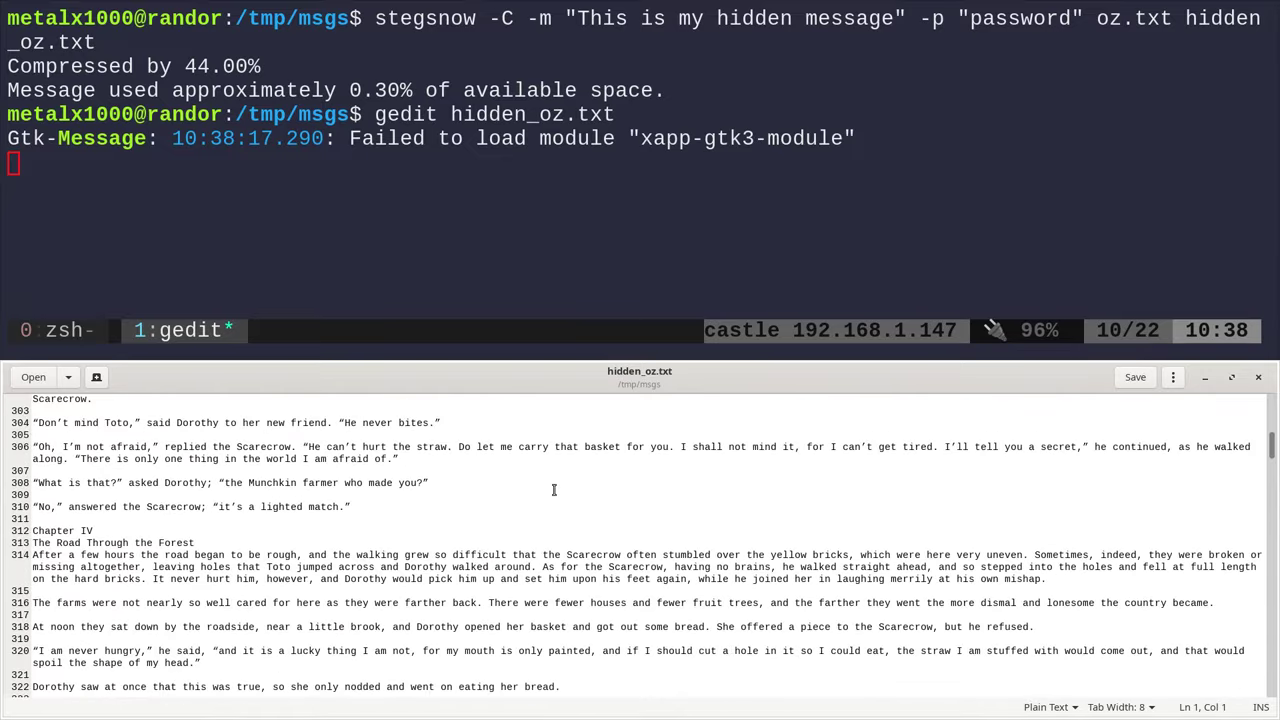
scroll(down, 3)
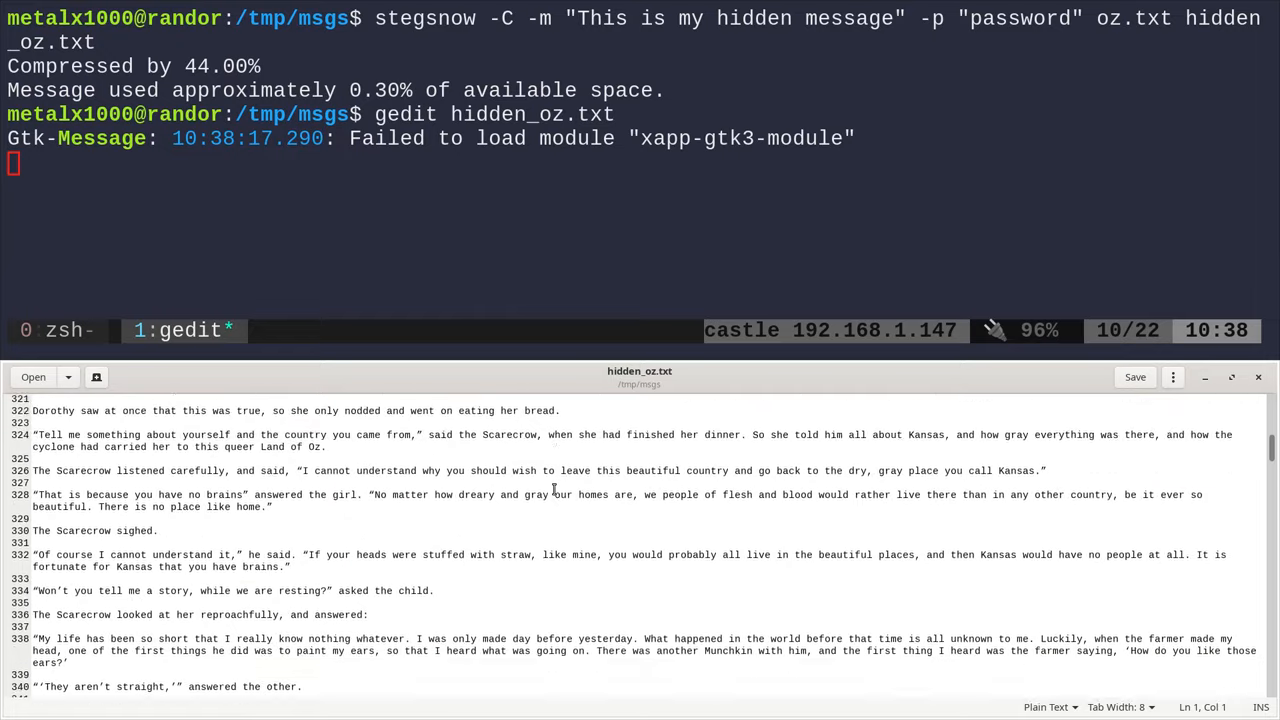
scroll(down, 3)
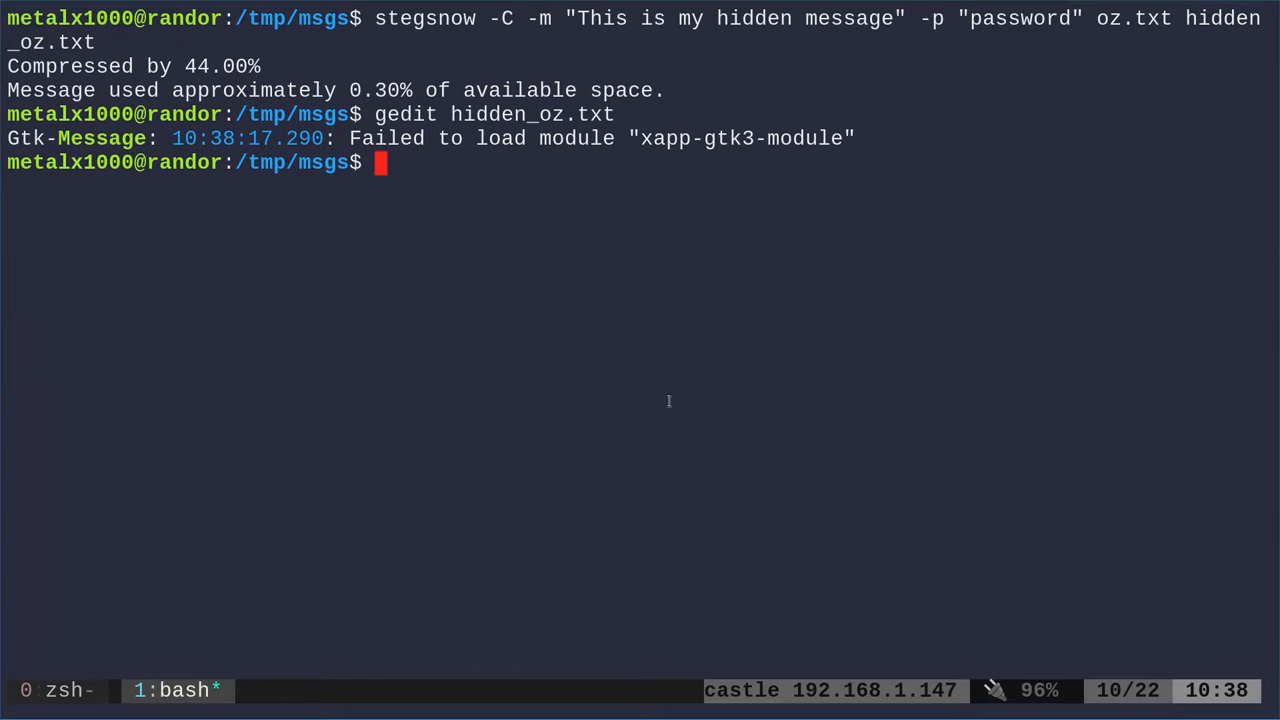
mouse_move(636, 409)
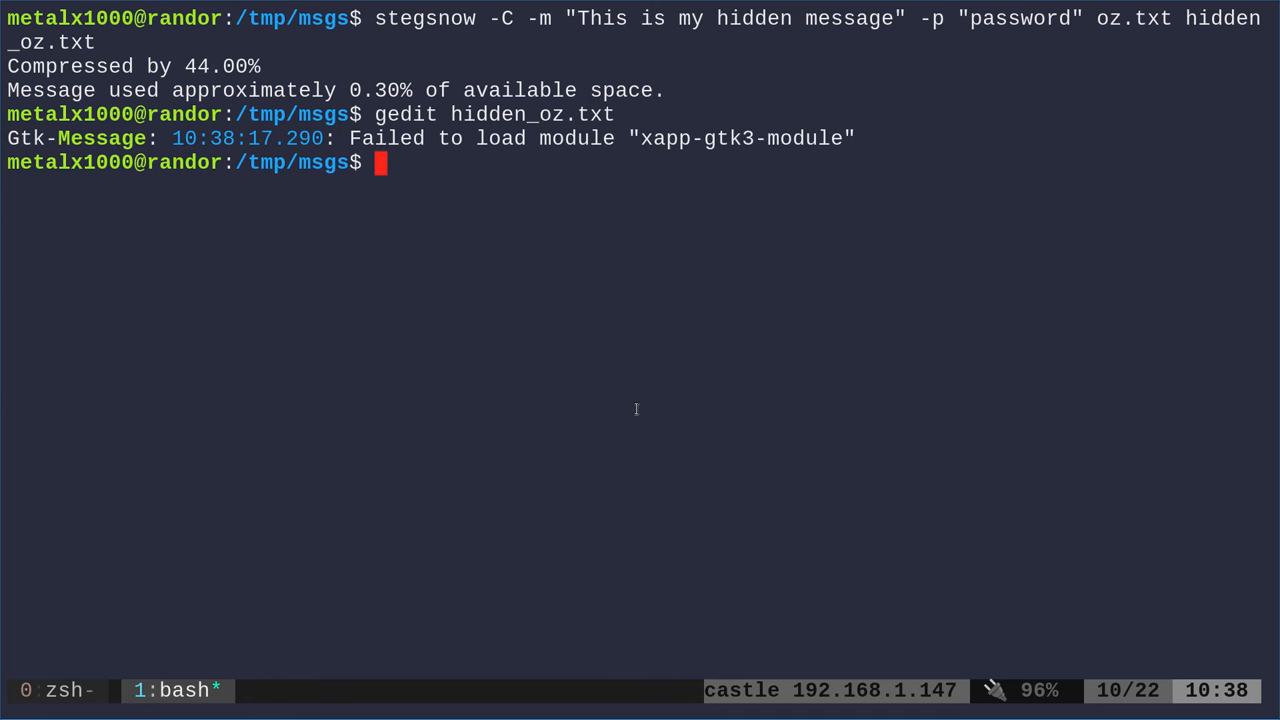
mouse_move(972, 20)
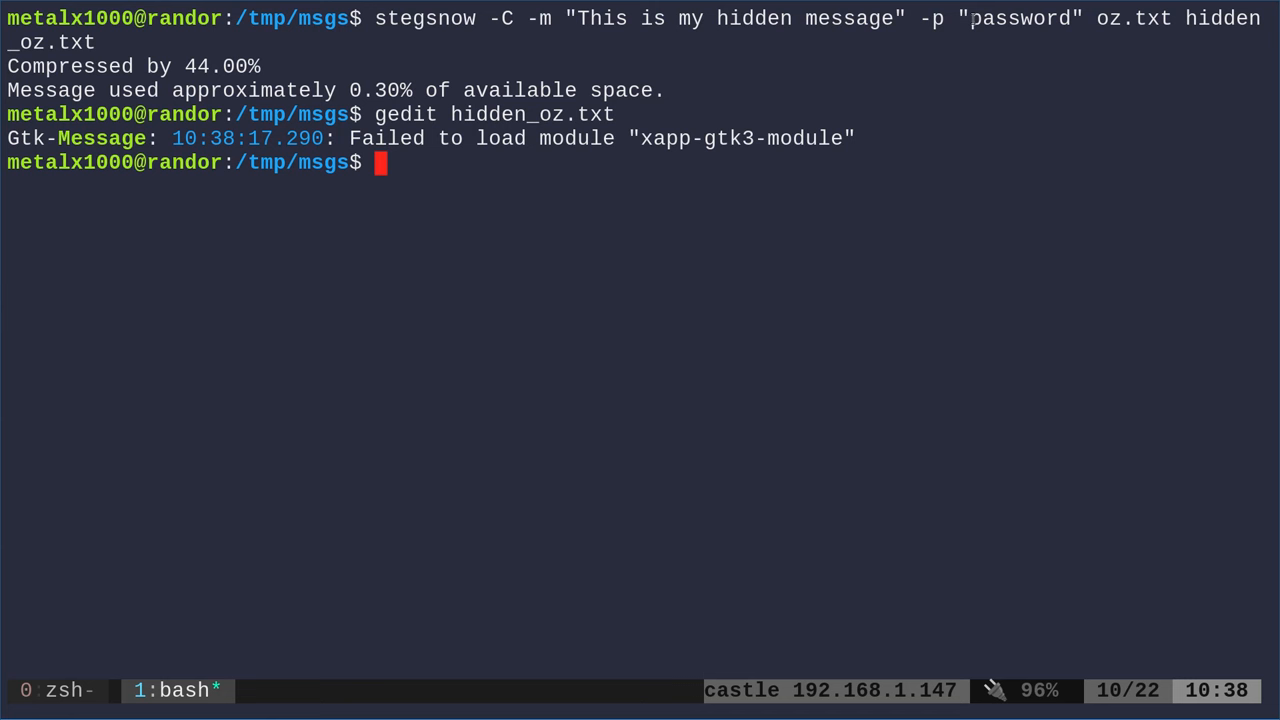
mouse_move(915, 54)
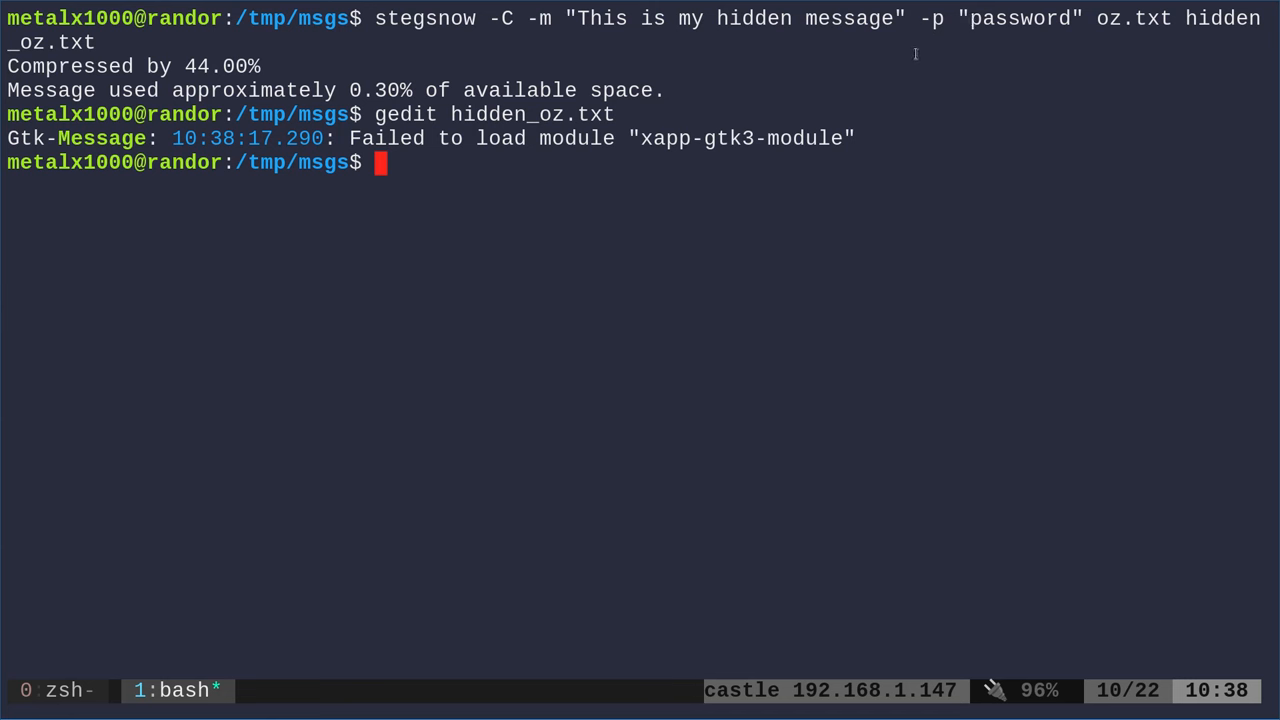
Begin typing a sudo aptitude command at the shell prompt
text(sudo ap)
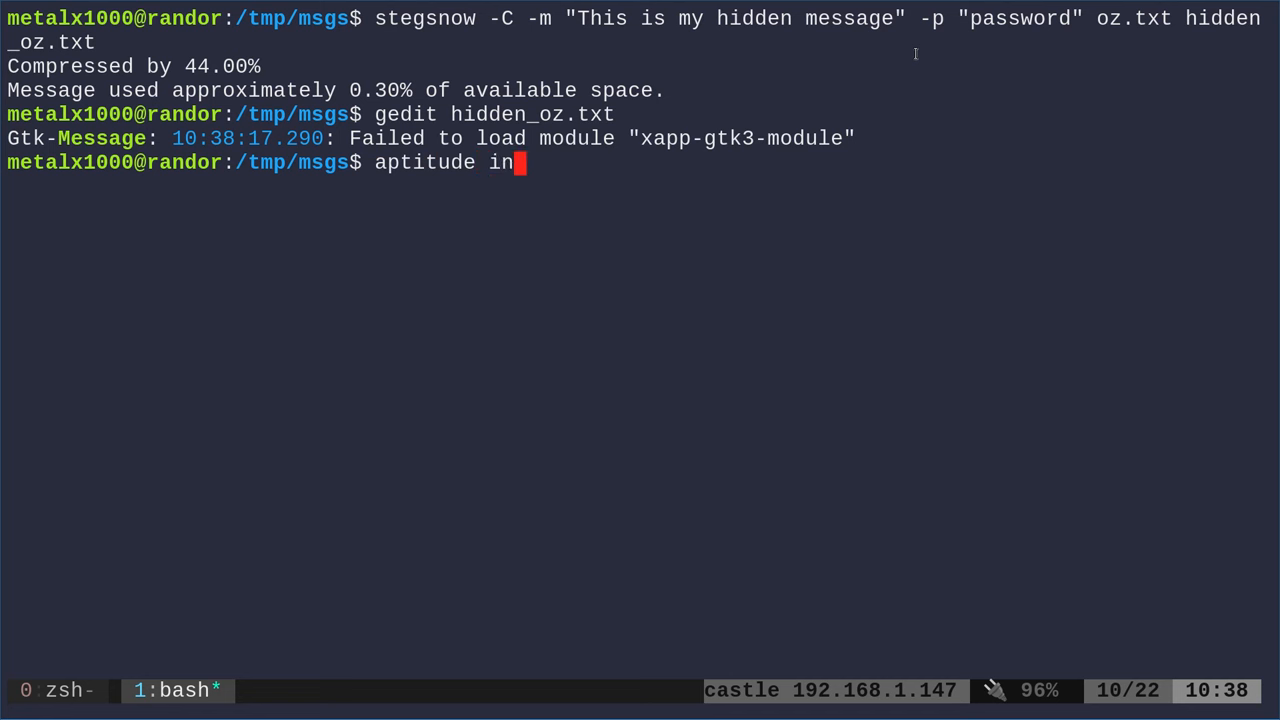
Search packages for 'steg' and highlight brute-force and cracker in stegcracker and stegseek descriptions
text(search steg)
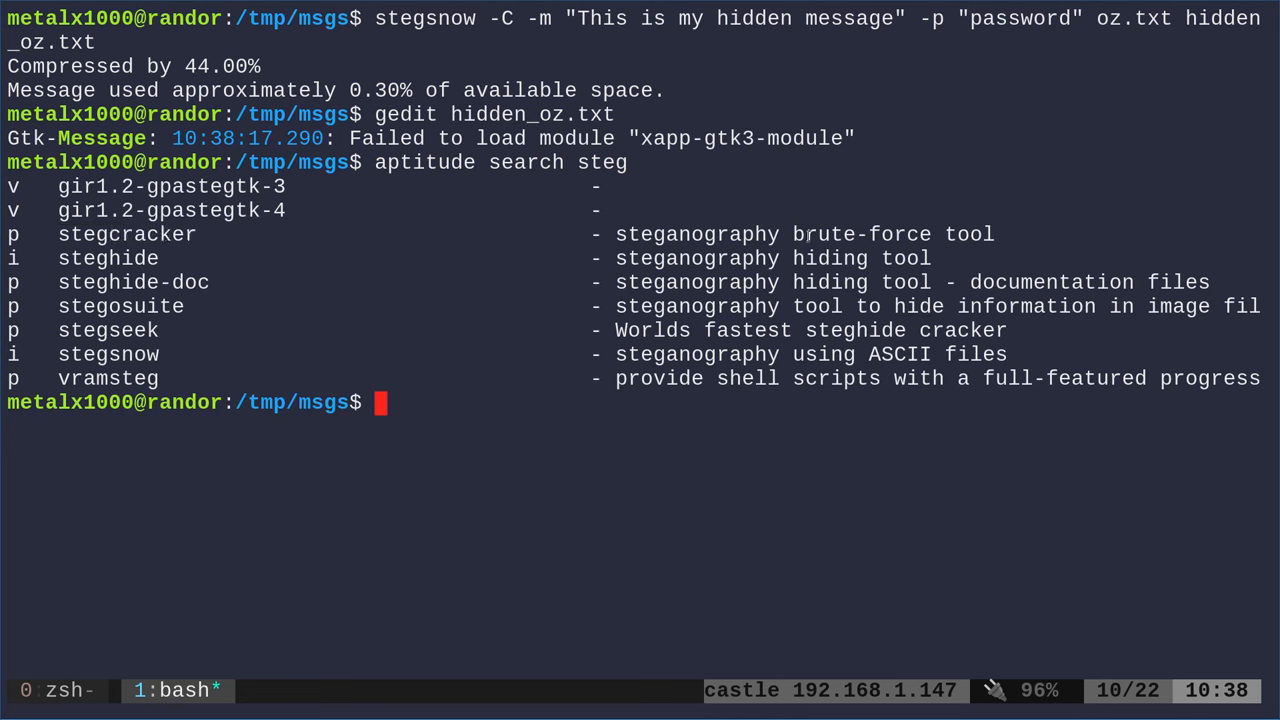
double_click(860, 234)
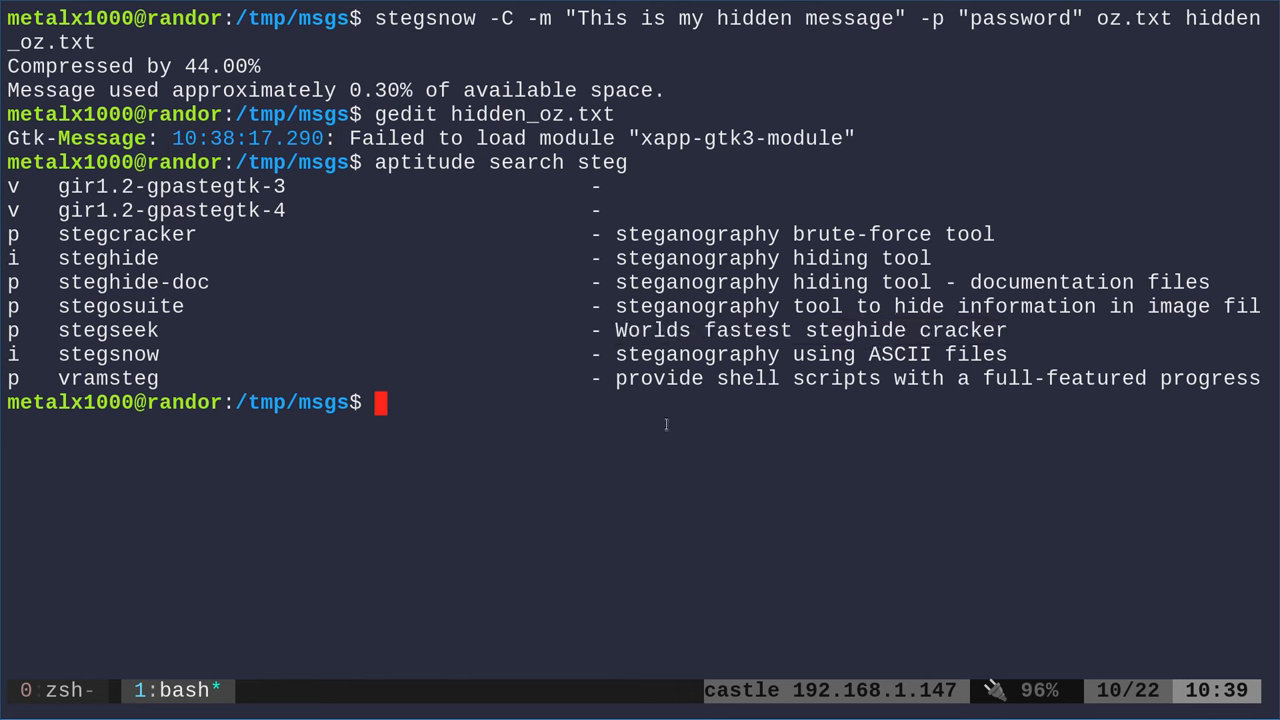
mouse_move(670, 423)
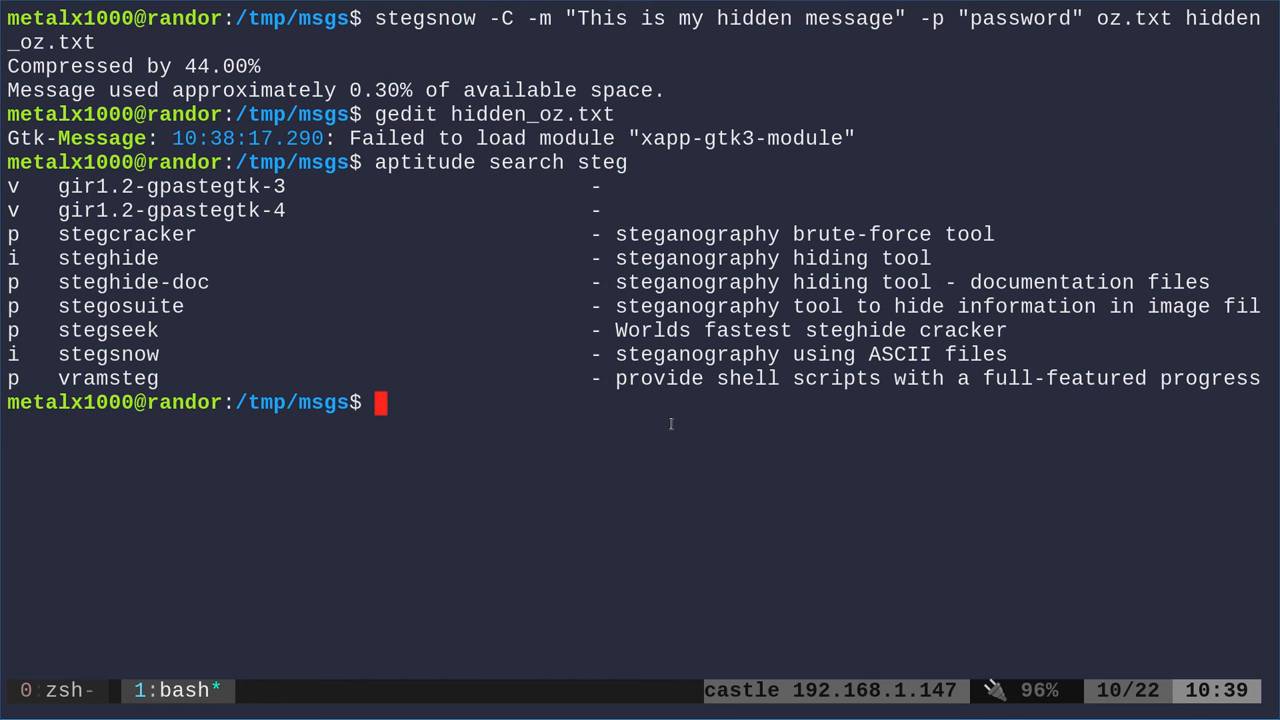
double_click(961, 330)
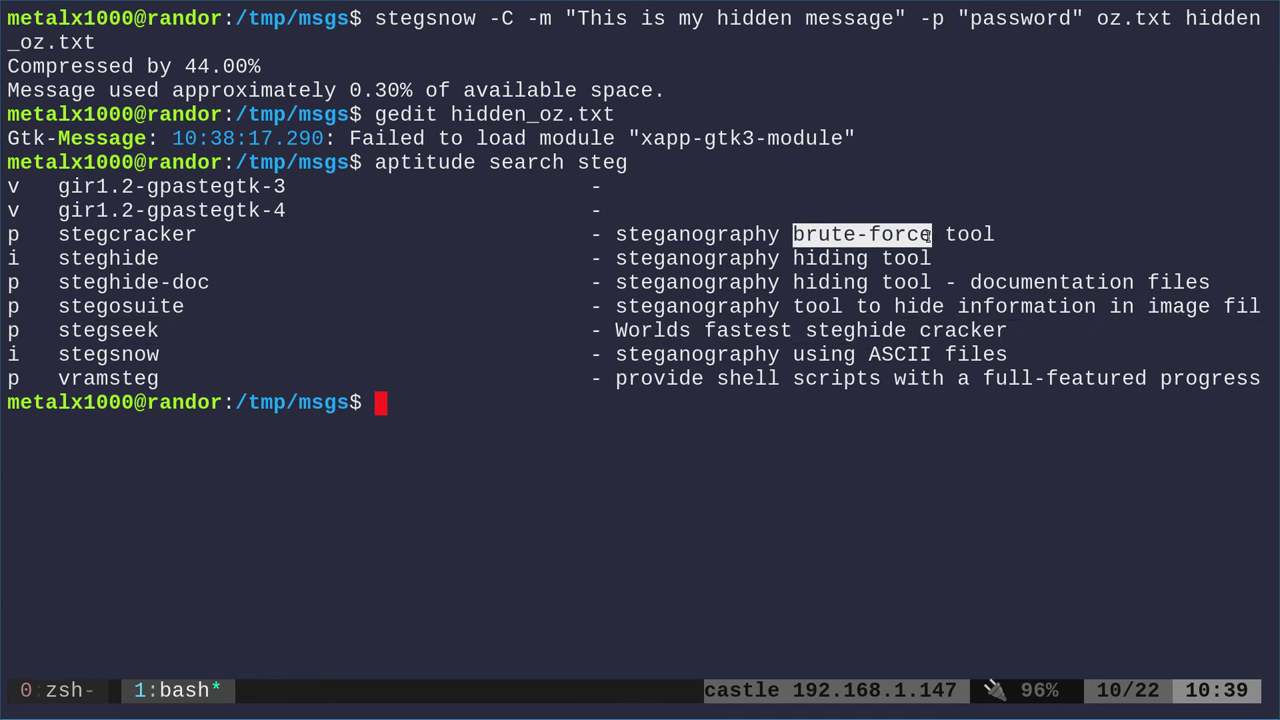
double_click(963, 330)
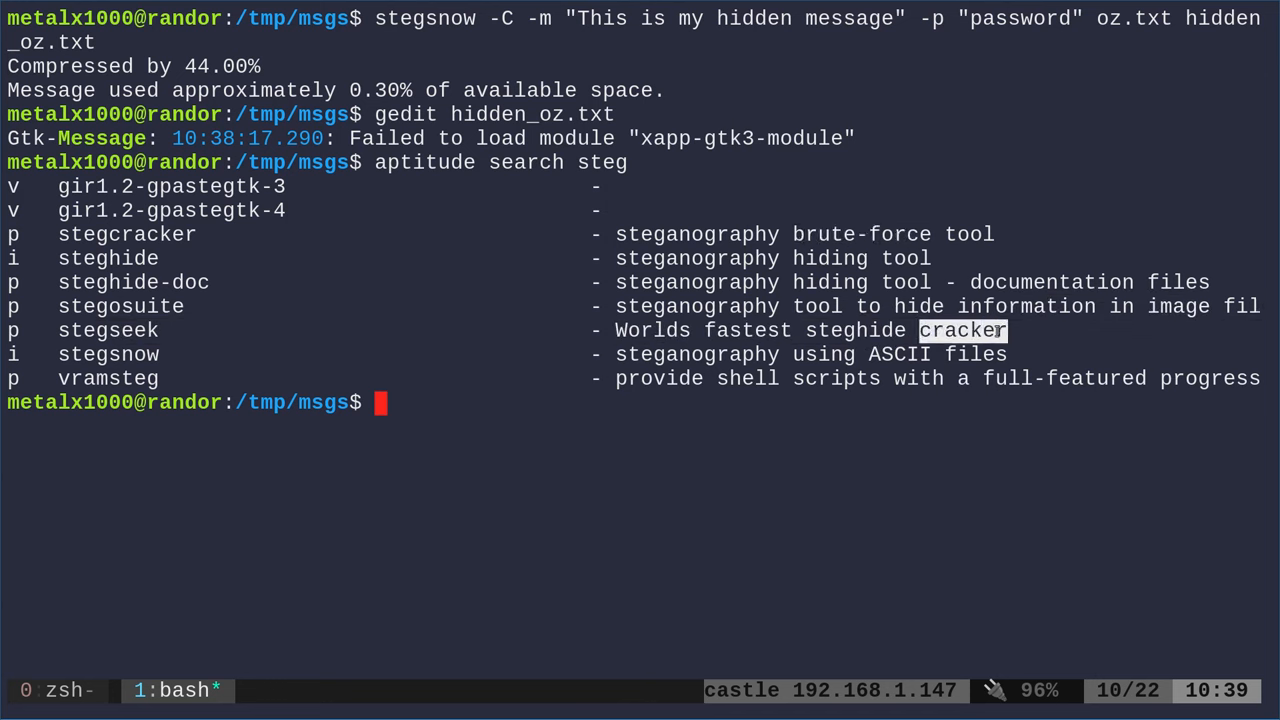
mouse_move(689, 467)
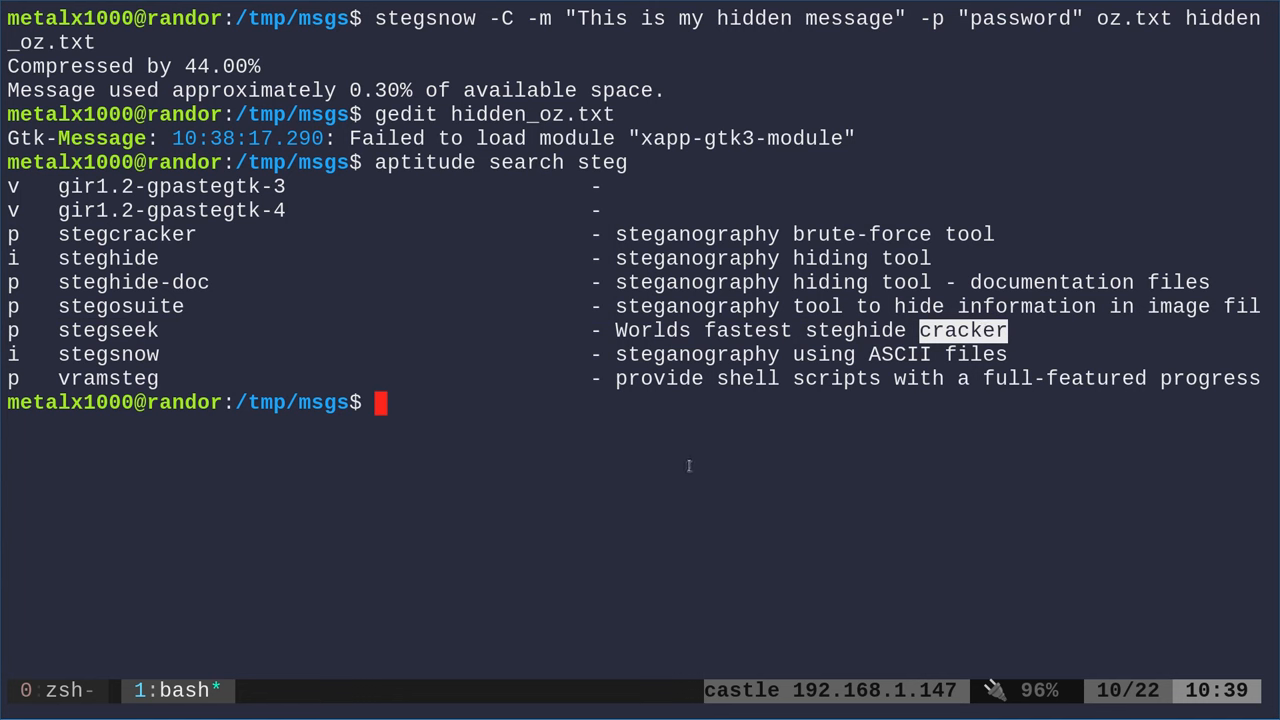
mouse_move(691, 457)
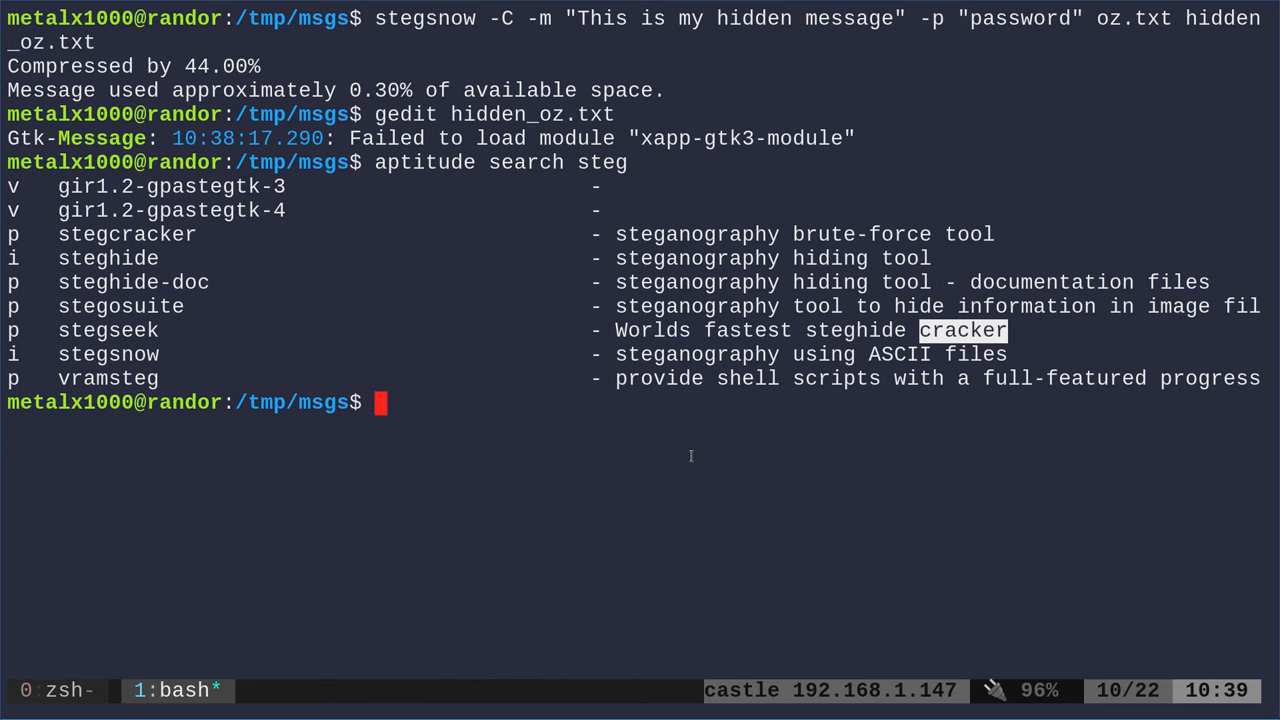
mouse_move(783, 431)
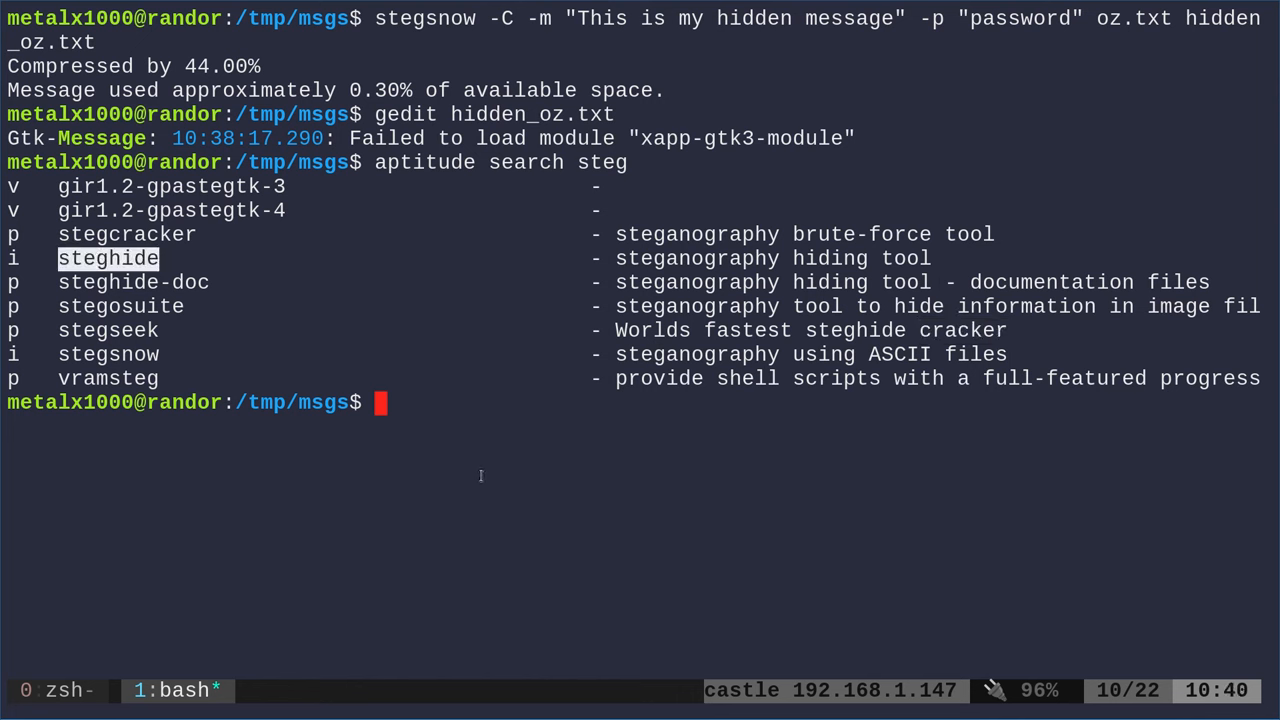
mouse_move(523, 487)
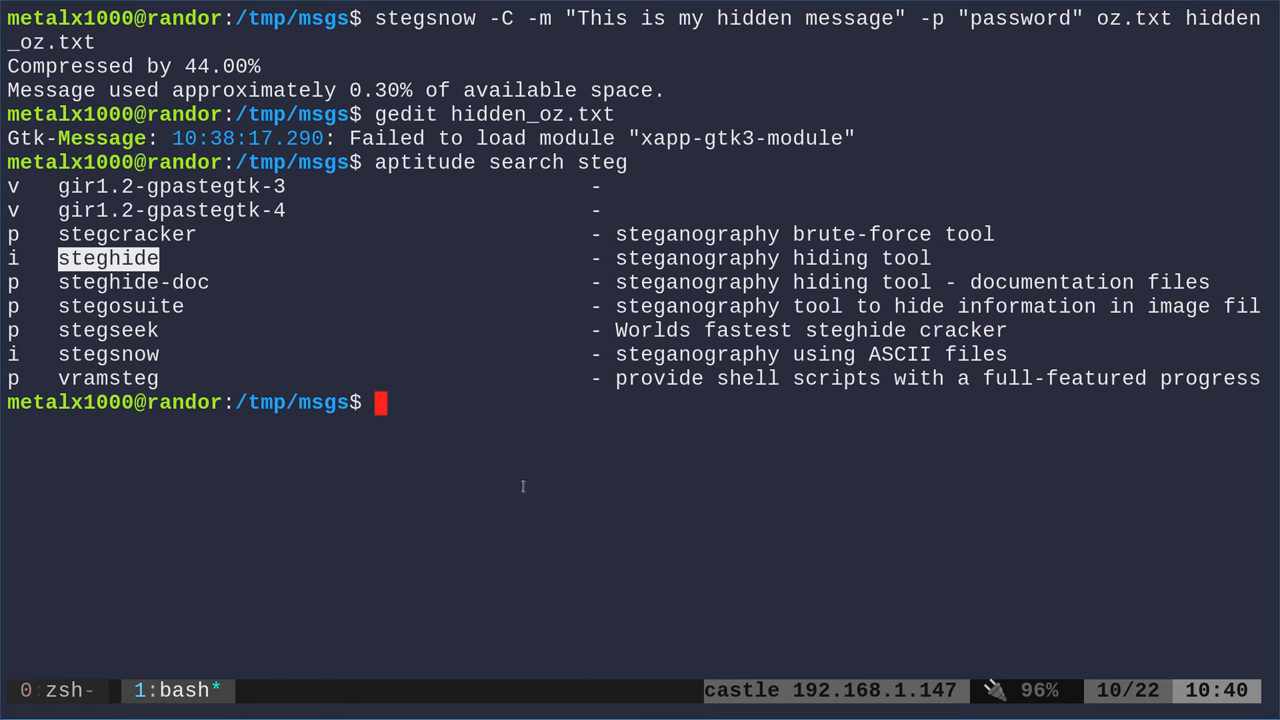
mouse_move(749, 516)
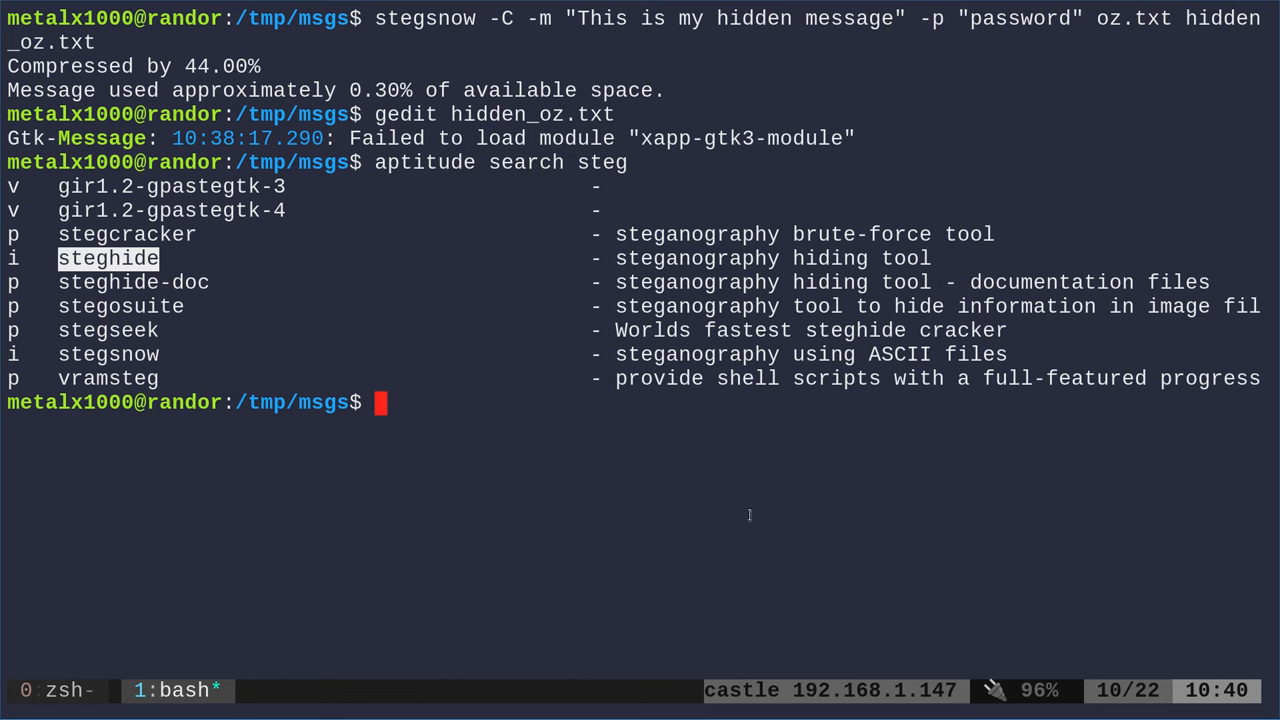
mouse_move(965, 558)
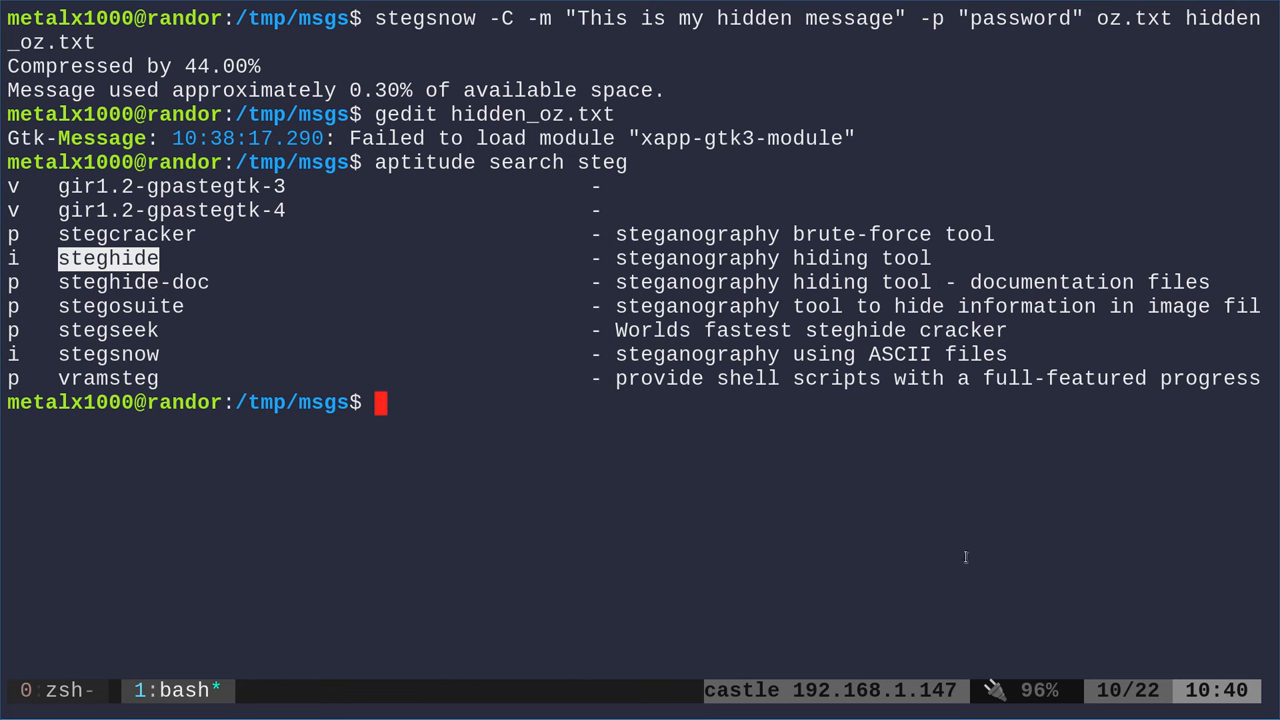
mouse_move(967, 558)
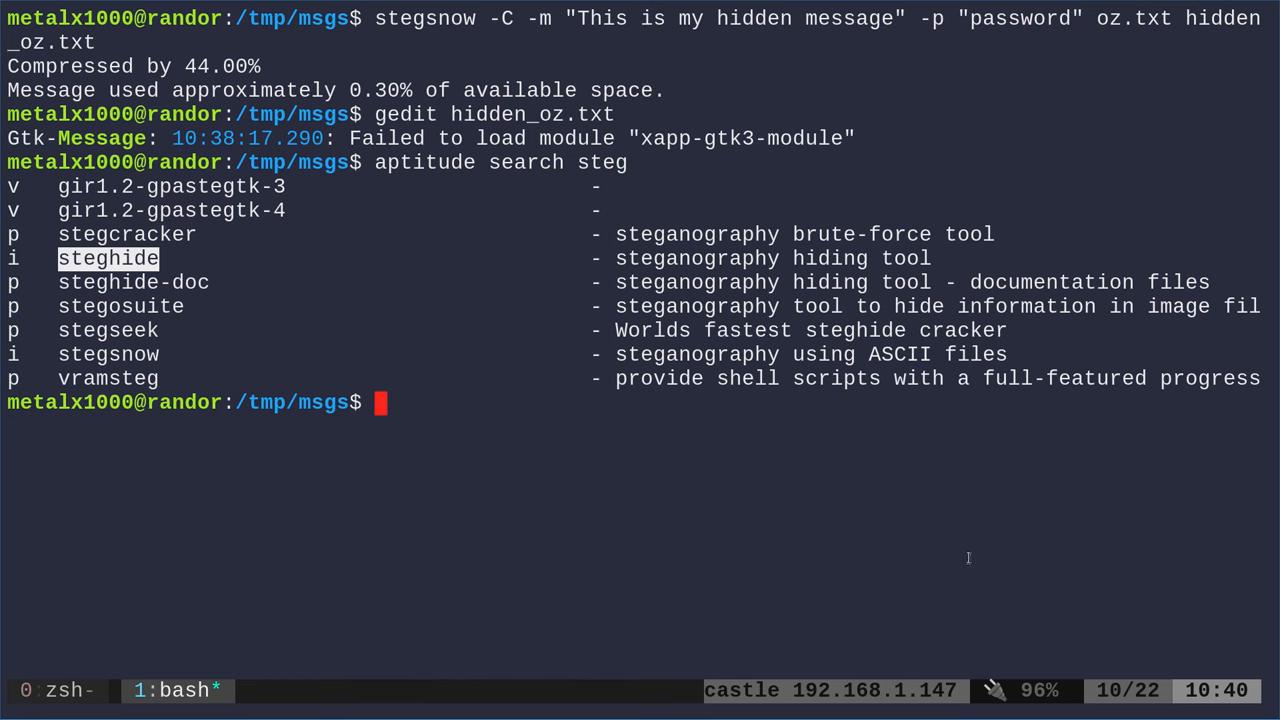